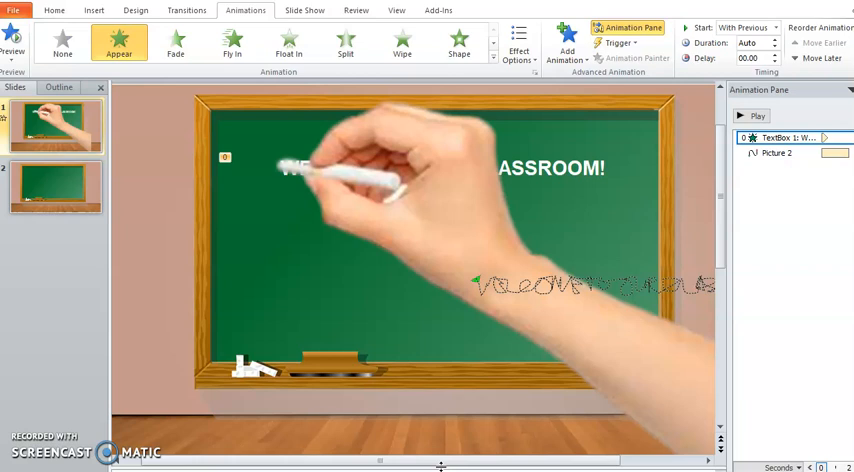
mouse_move(560, 148)
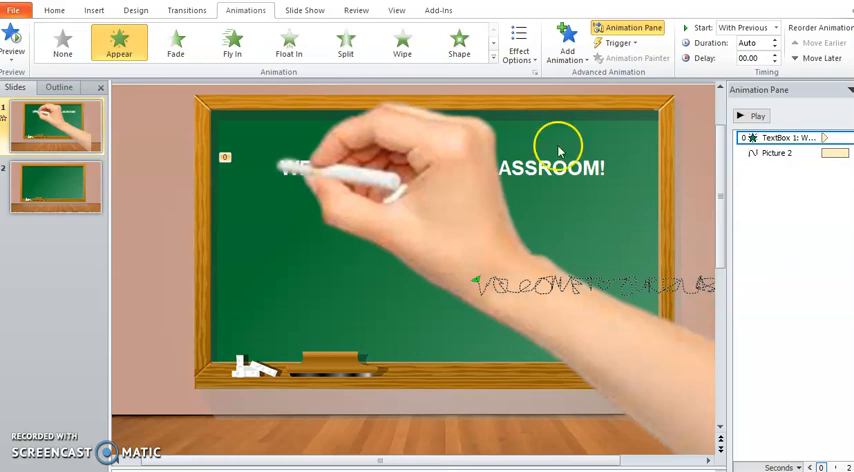
mouse_move(532, 242)
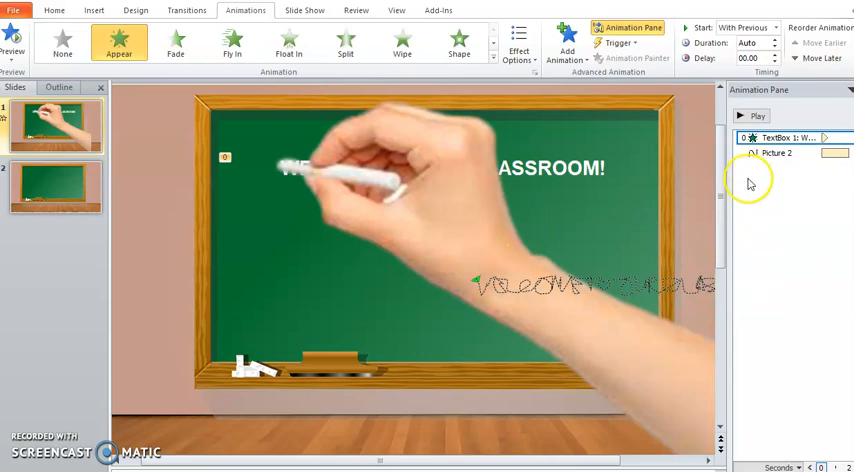
mouse_move(752, 160)
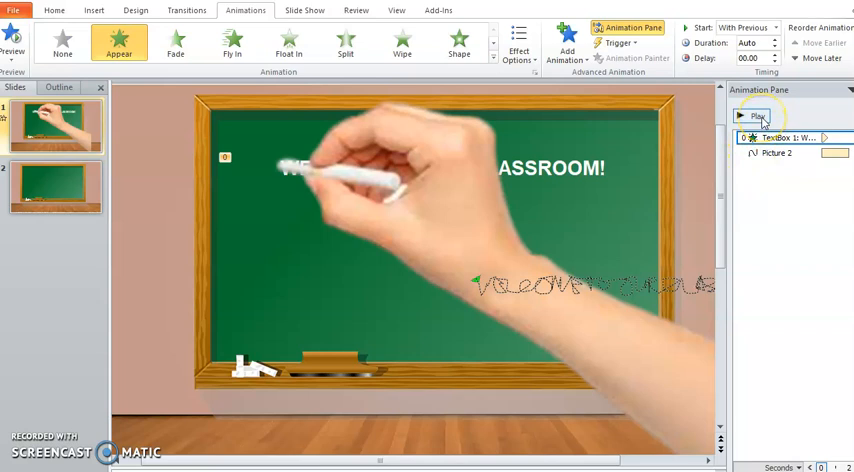
- Play the slide's animations from the Animation Pane, then stop the preview
click(756, 116)
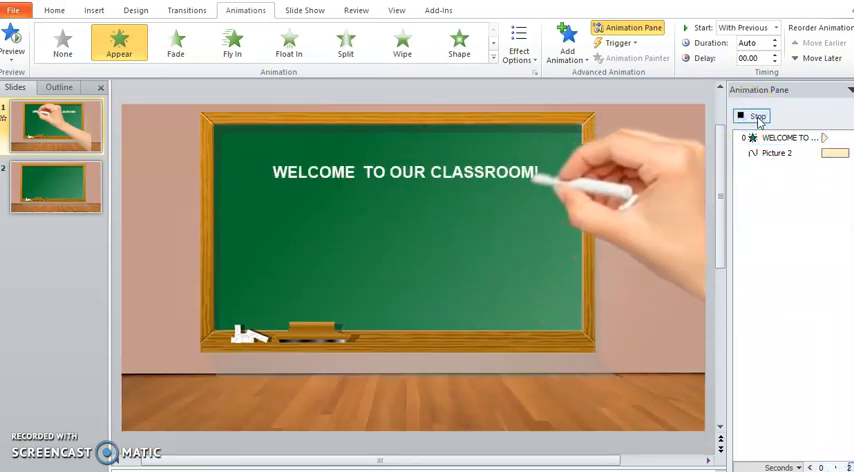
click(758, 116)
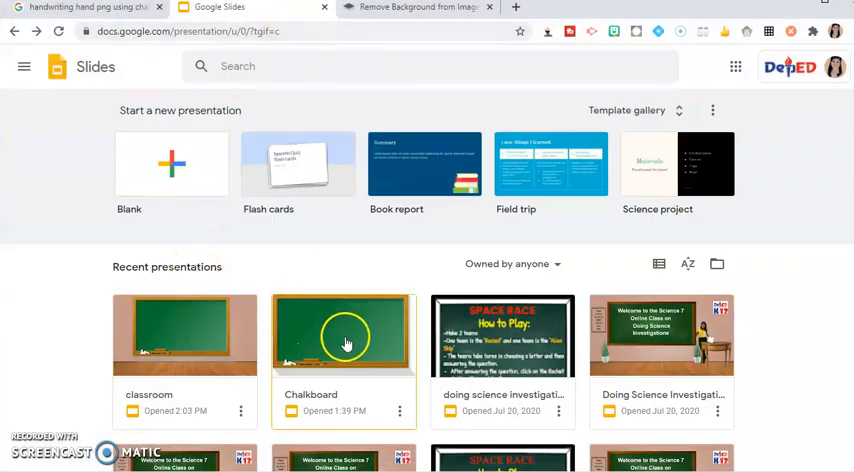
mouse_move(328, 344)
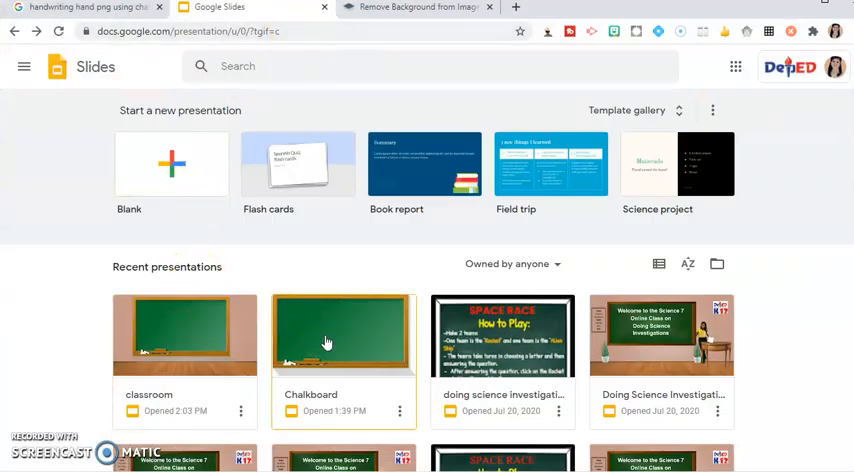
- Start a blank Google Slides presentation and delete the title and subtitle placeholders
double_click(344, 336)
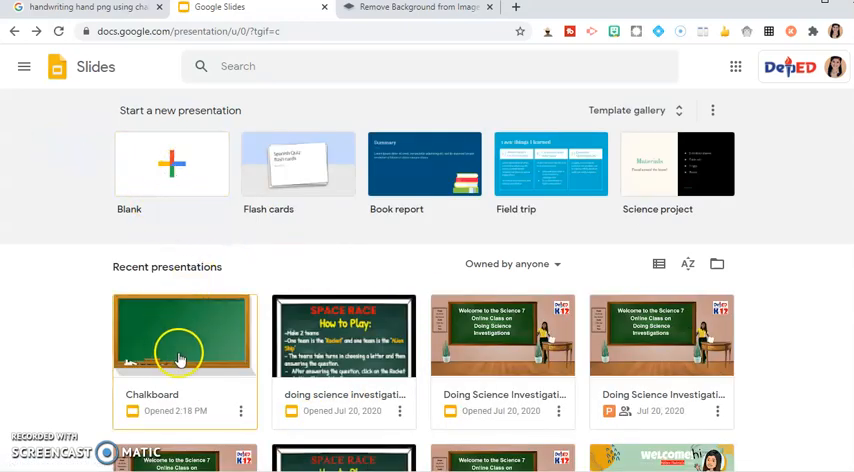
click(172, 164)
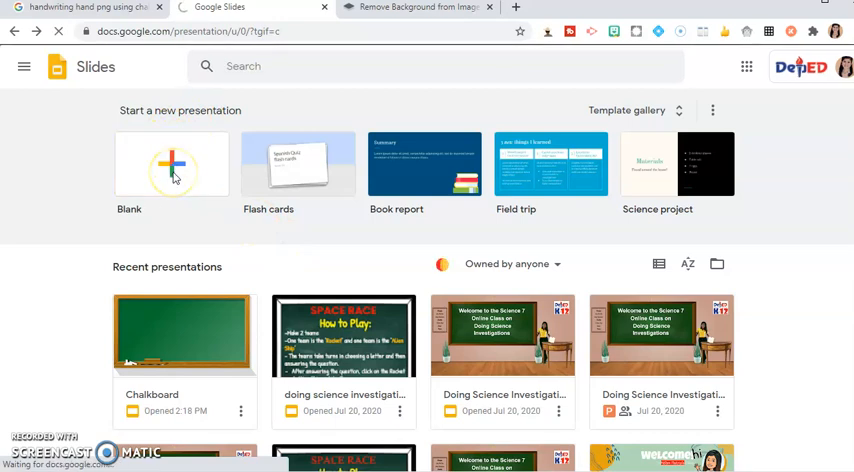
click(172, 164)
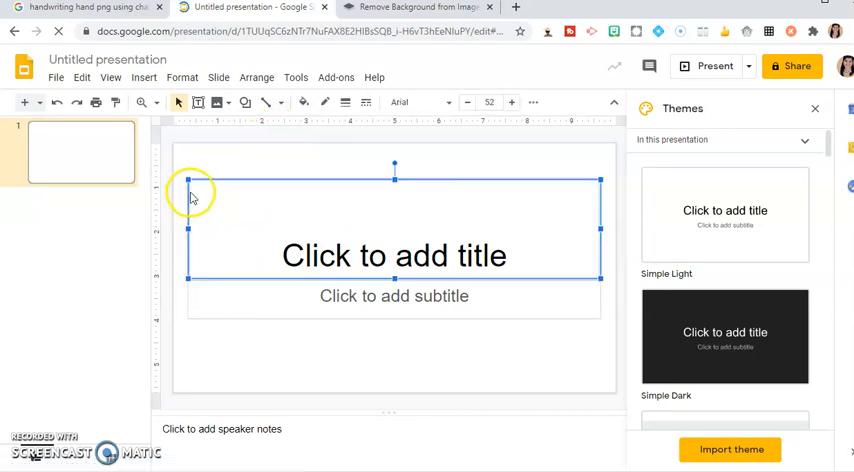
key(Delete)
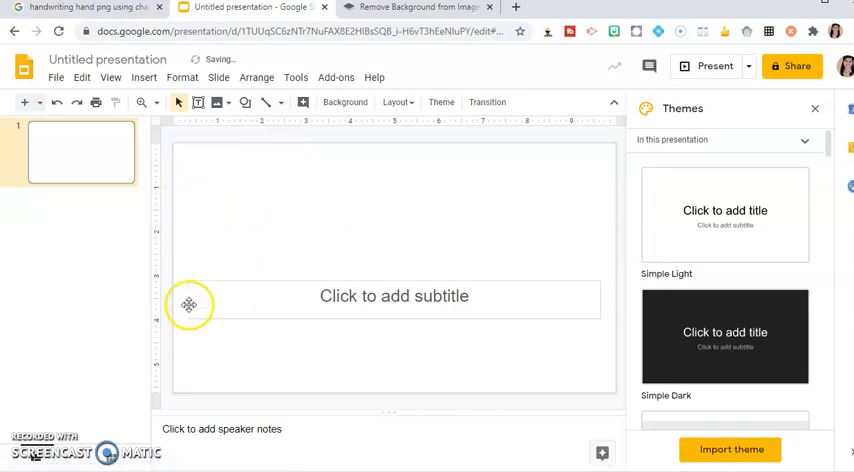
click(392, 296)
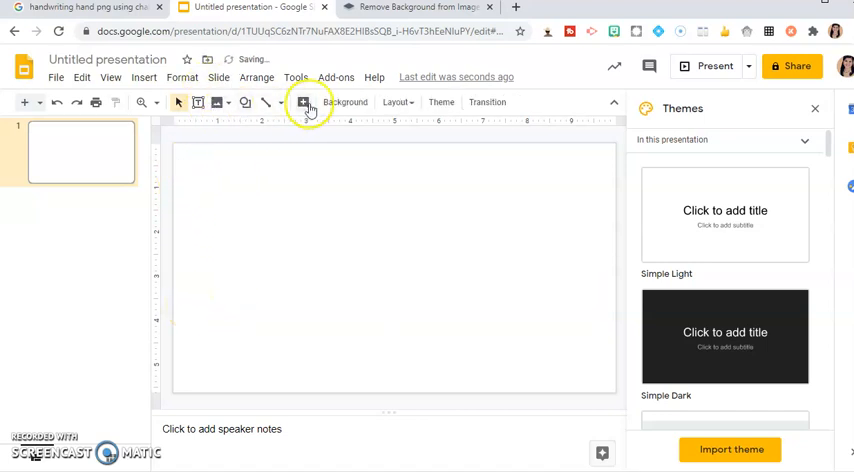
- Set the background to the first Google image result for 'FLOOR AND WALL', a pinkish wall over wooden floor
click(346, 102)
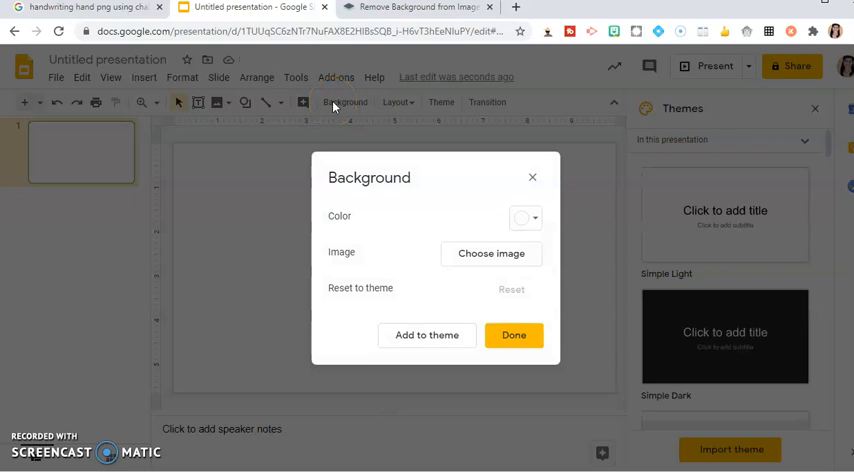
mouse_move(364, 136)
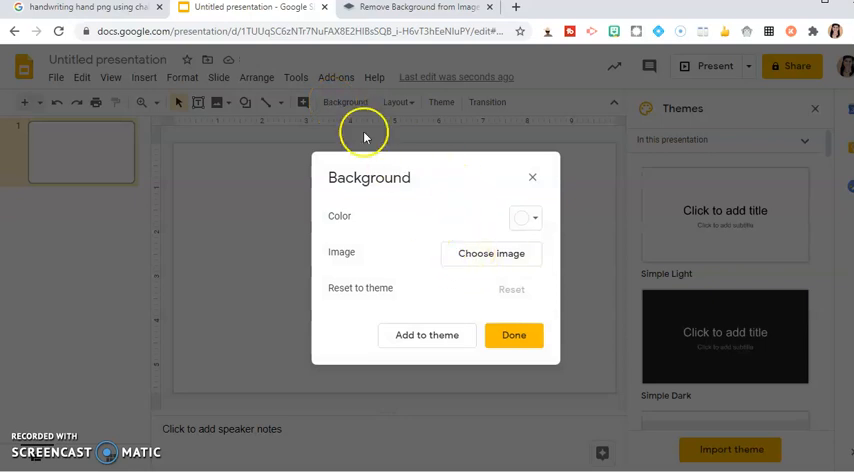
click(492, 252)
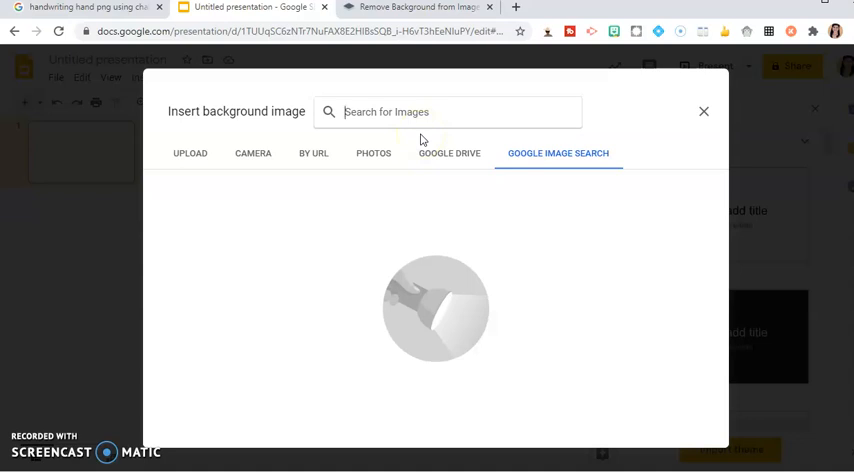
text(FLL)
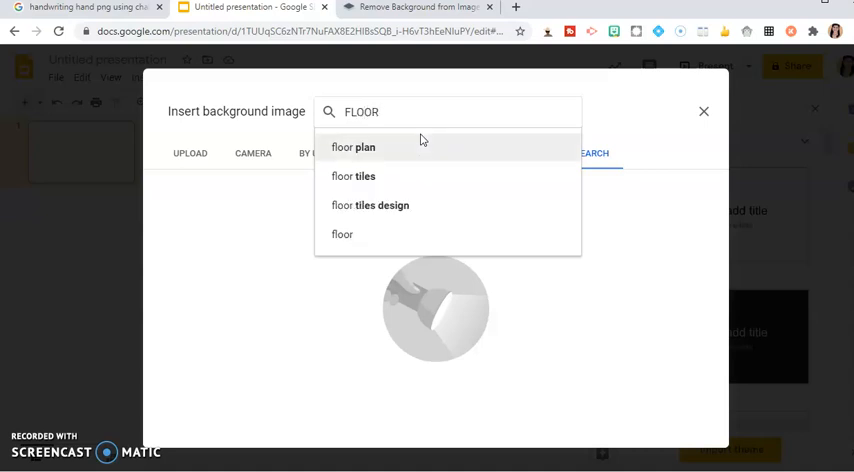
text(AND WALL)
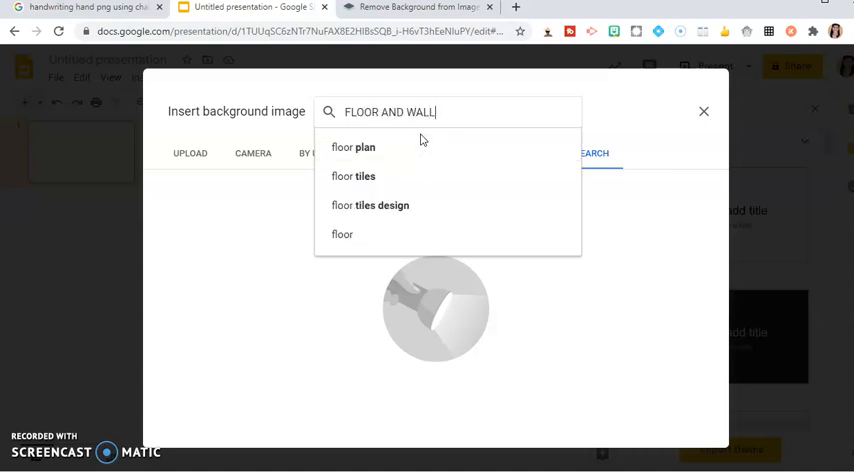
key(Return)
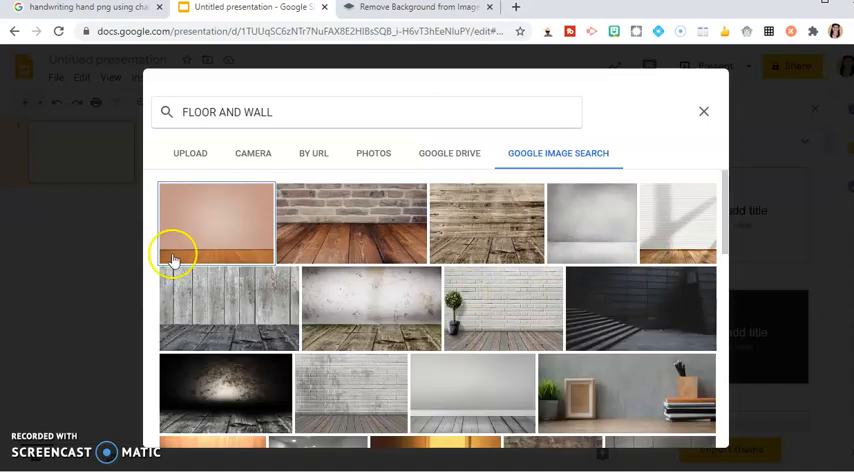
click(216, 222)
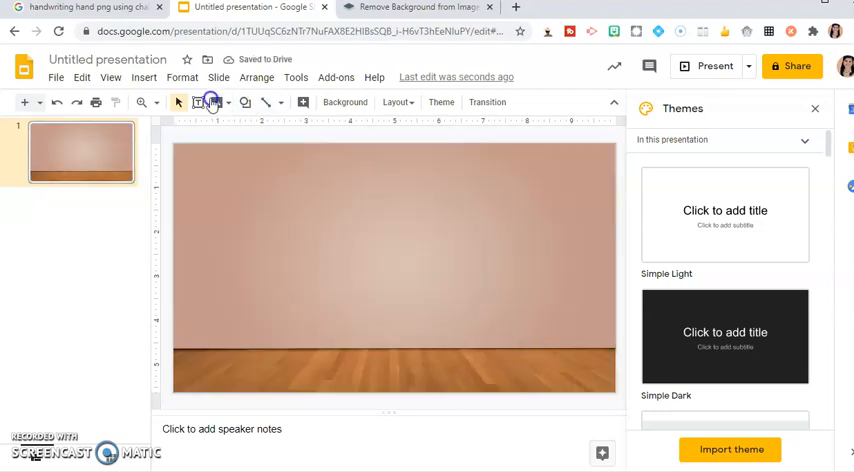
- Insert a green chalkboard image from a web search for CHALKBOARD
click(144, 76)
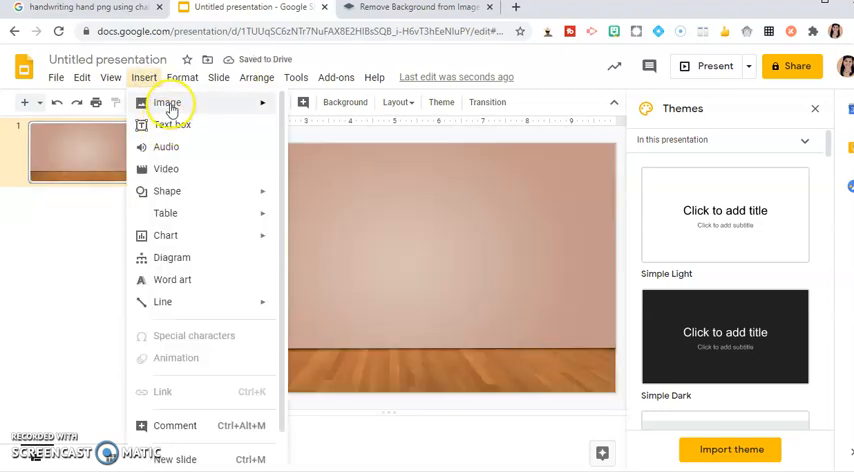
click(168, 104)
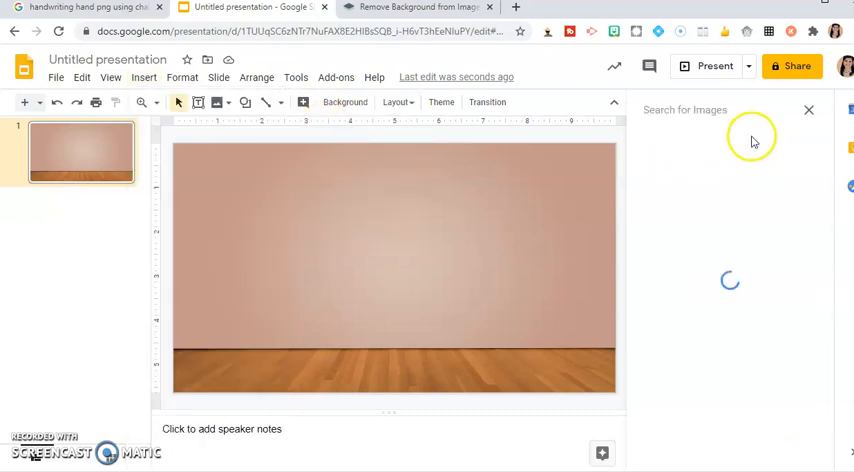
text(CH)
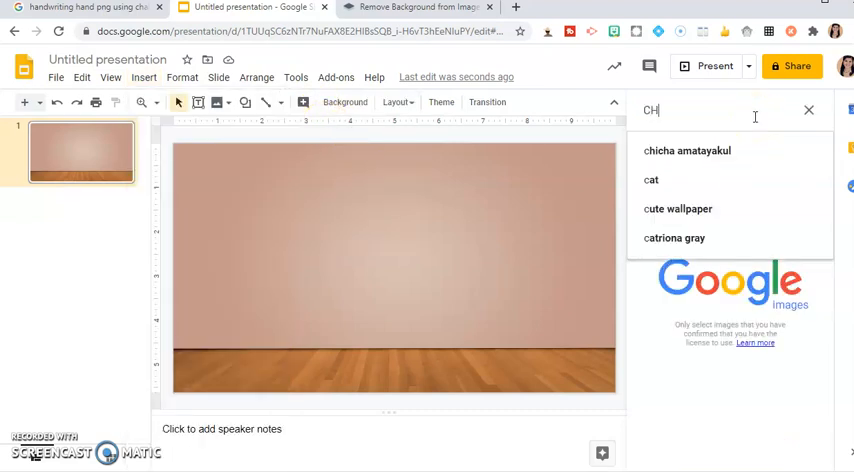
text(ALKBOARD)
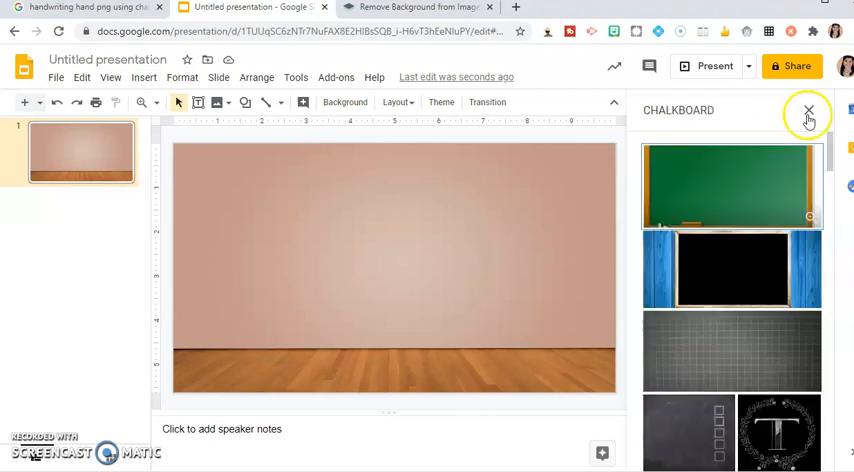
click(732, 184)
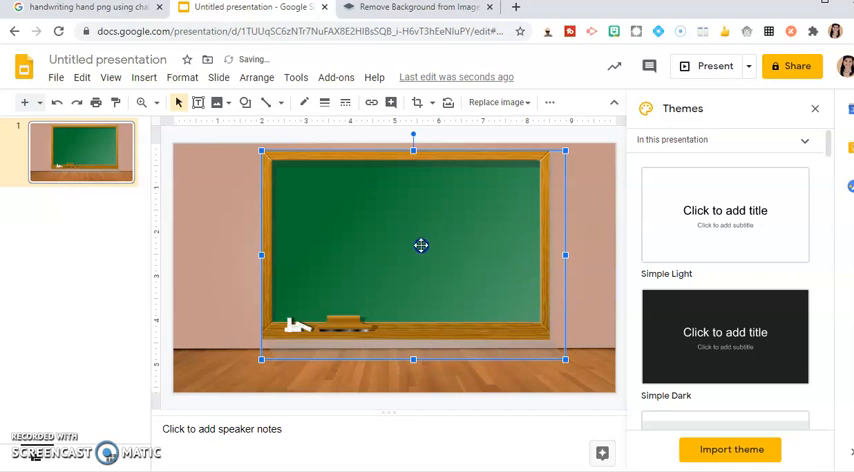
mouse_move(508, 214)
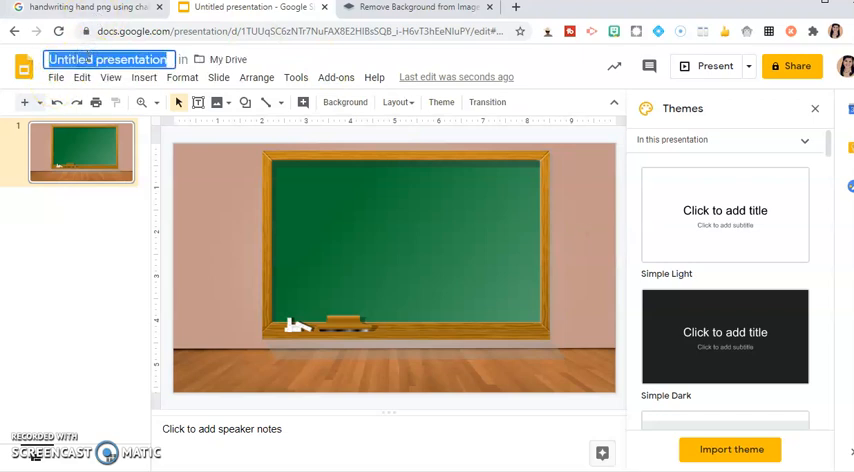
- Rename the presentation CLASSROOM, then open and dismiss the File menu
text(CLASS)
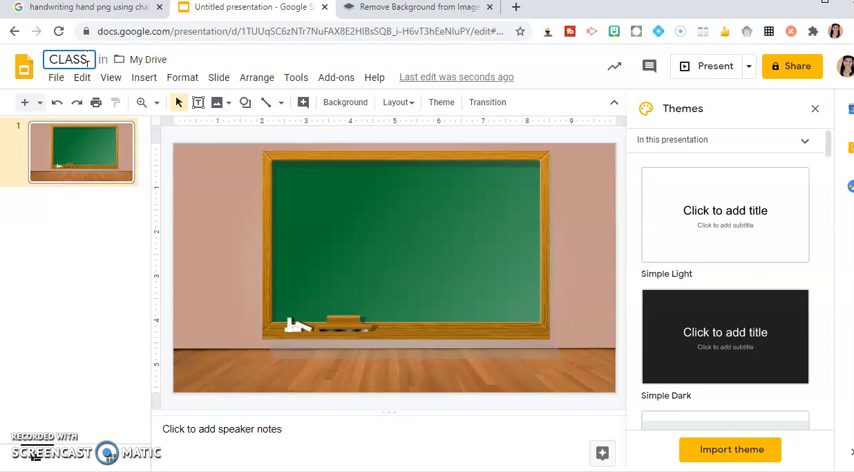
text(ROOM)
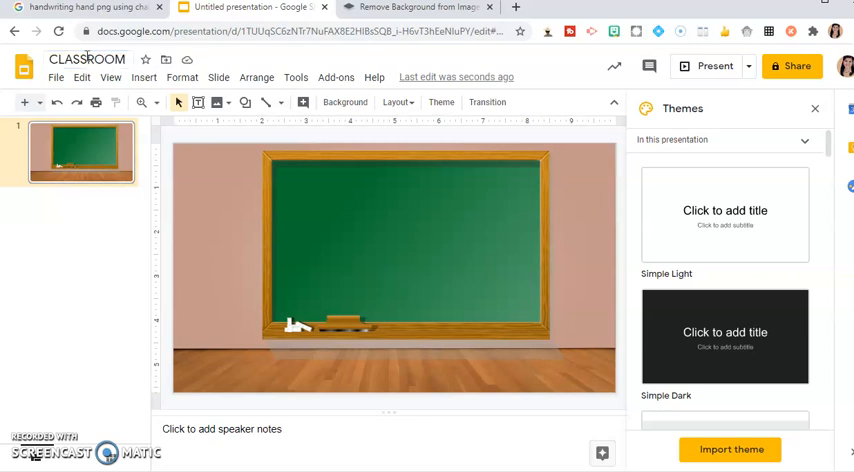
click(56, 76)
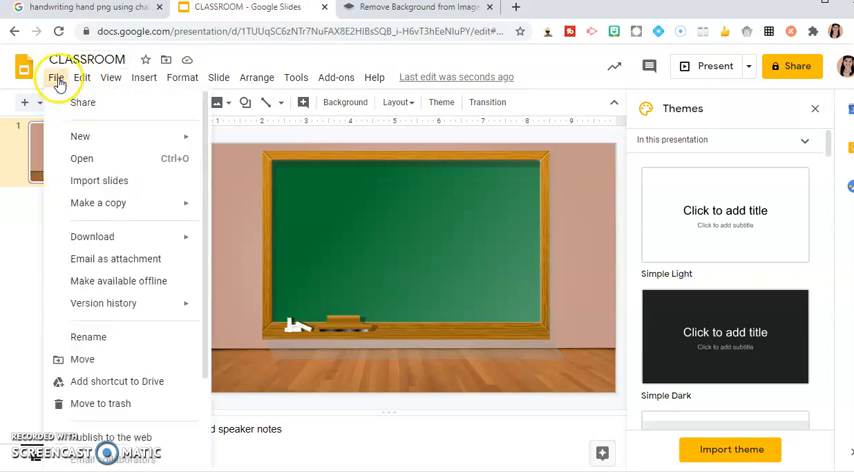
click(92, 236)
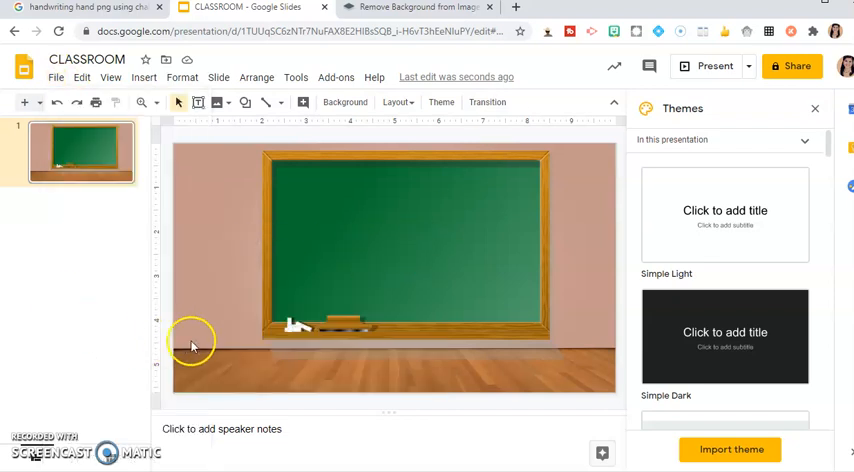
mouse_move(350, 64)
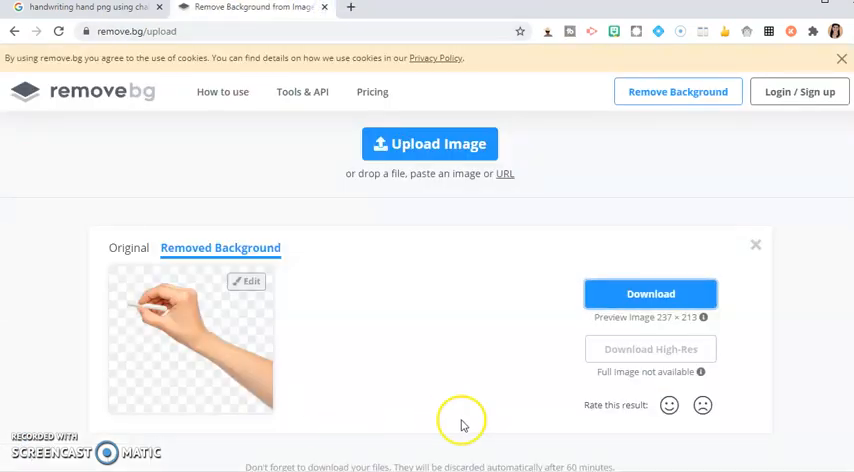
mouse_move(812, 10)
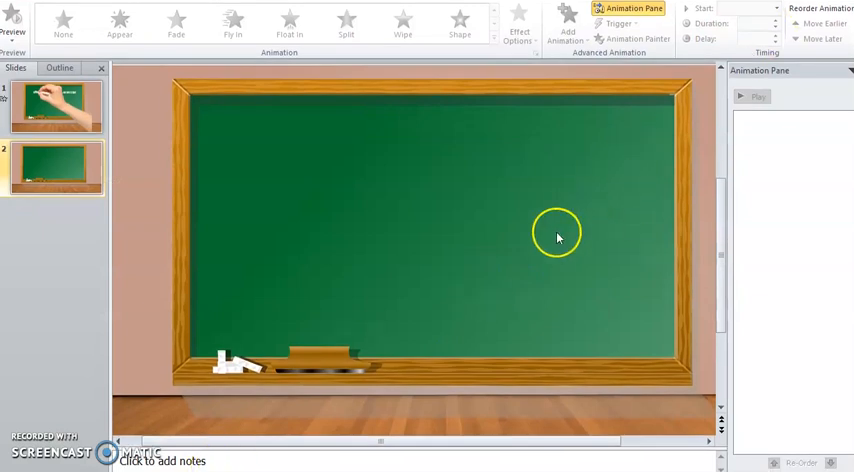
mouse_move(374, 292)
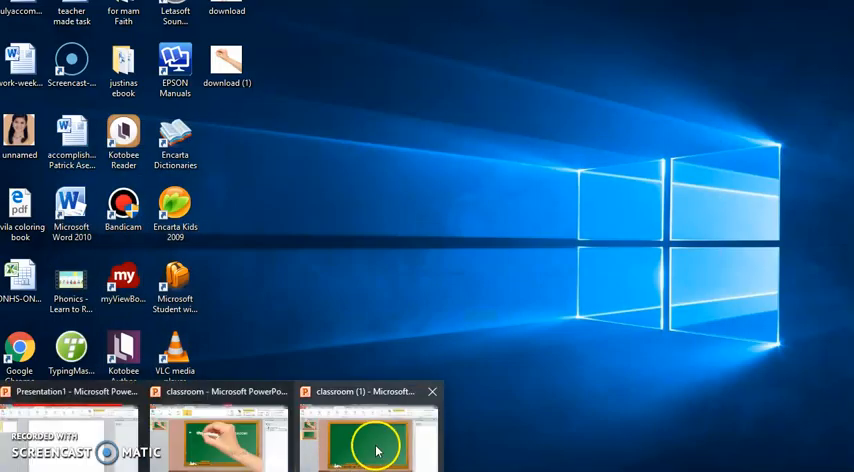
- Switch to the classroom PowerPoint and draw a text box across the top of the chalkboard
click(376, 444)
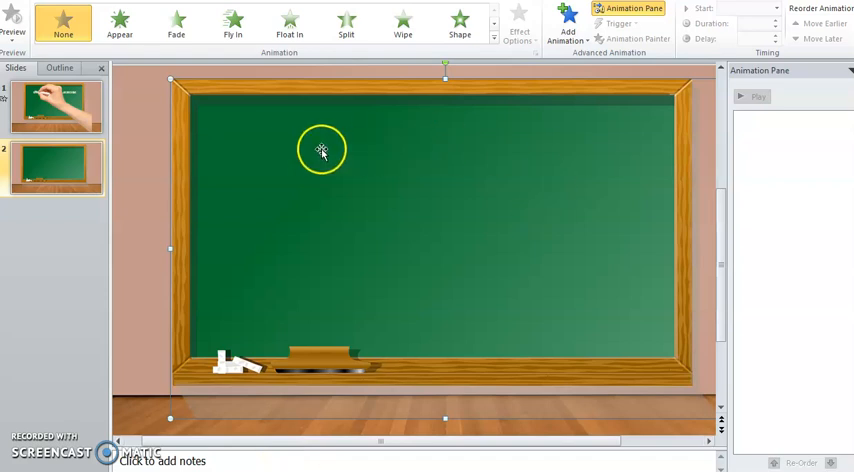
mouse_move(322, 150)
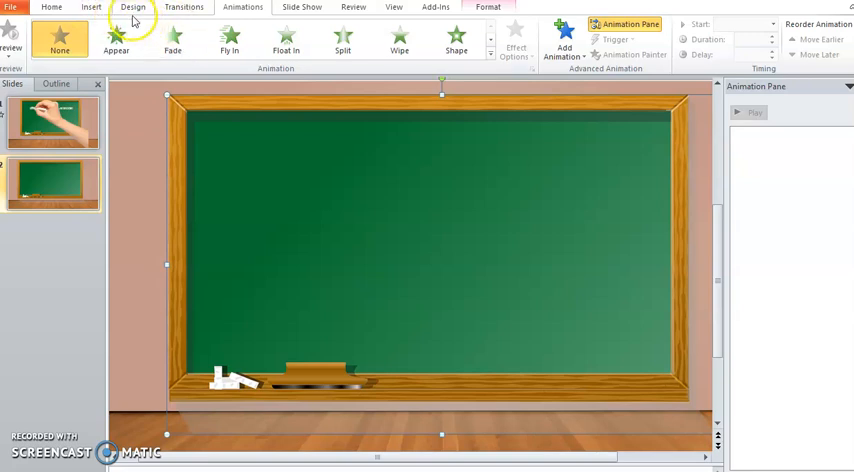
click(92, 8)
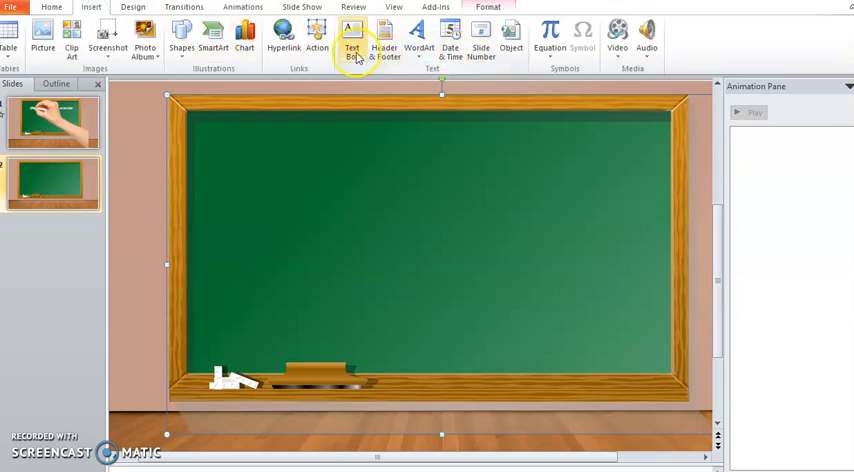
drag(236, 148, 462, 258)
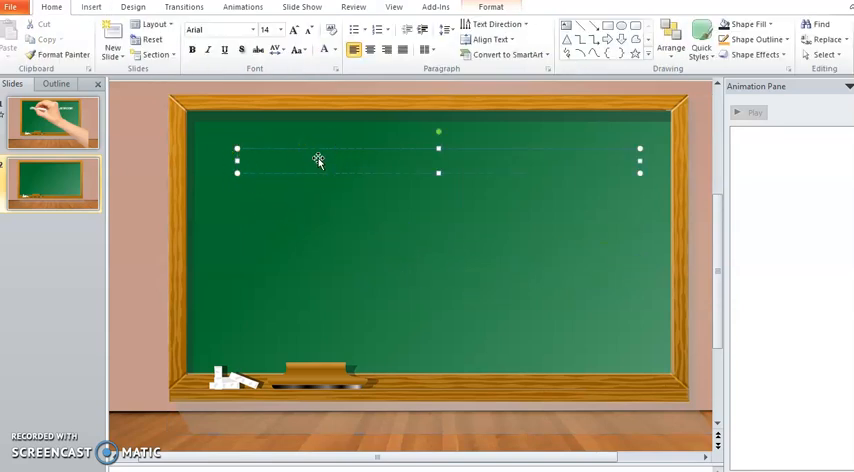
- Type WELCOME TO OUR CLASSROOM into the new text box
text(WELC)
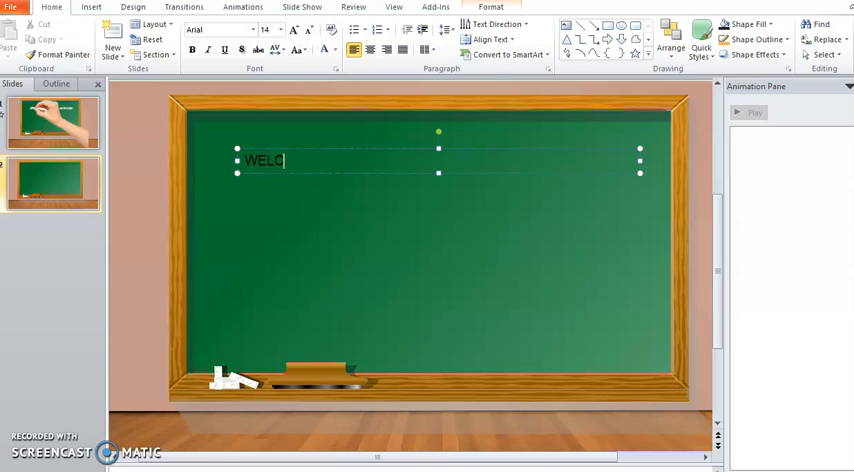
text(OME TO)
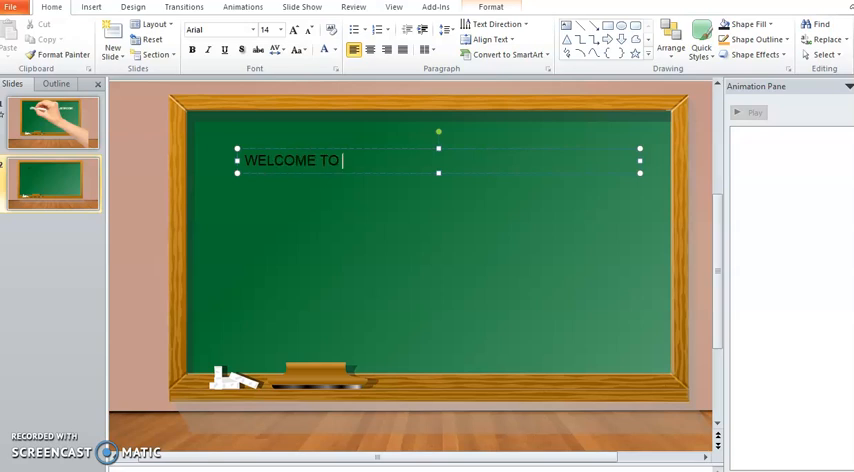
text(OUR CLA)
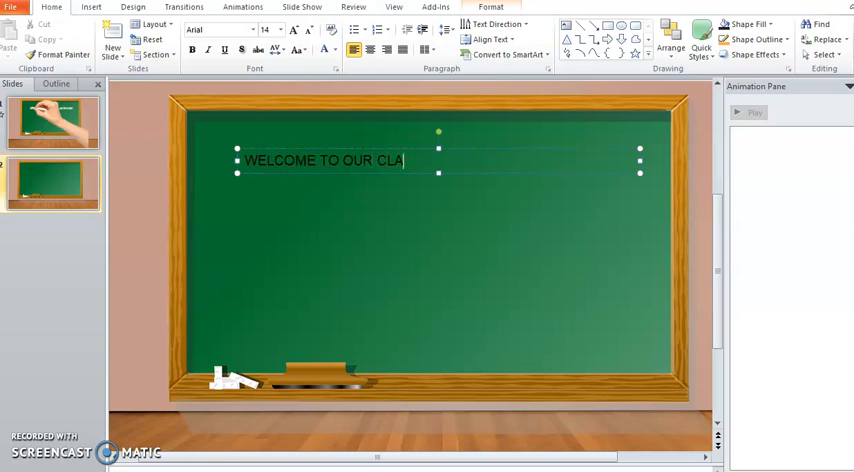
text(SSROOM!)
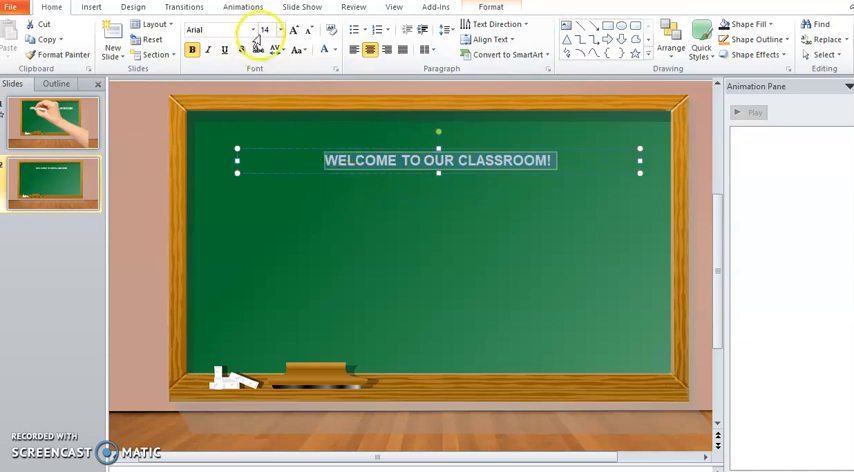
- Try a larger font size, then settle on one that keeps the heading on one line
click(280, 28)
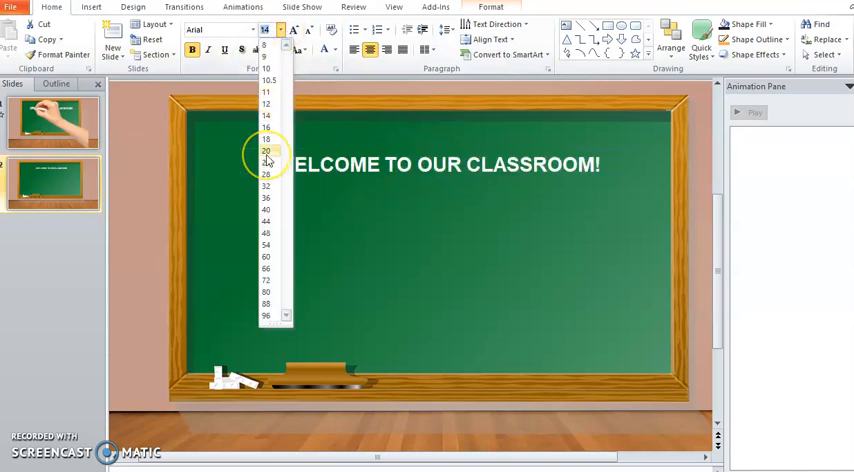
click(266, 152)
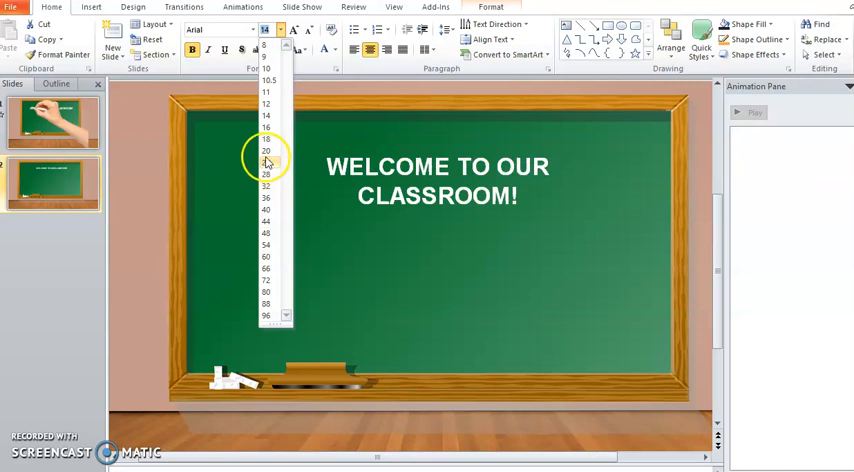
click(266, 152)
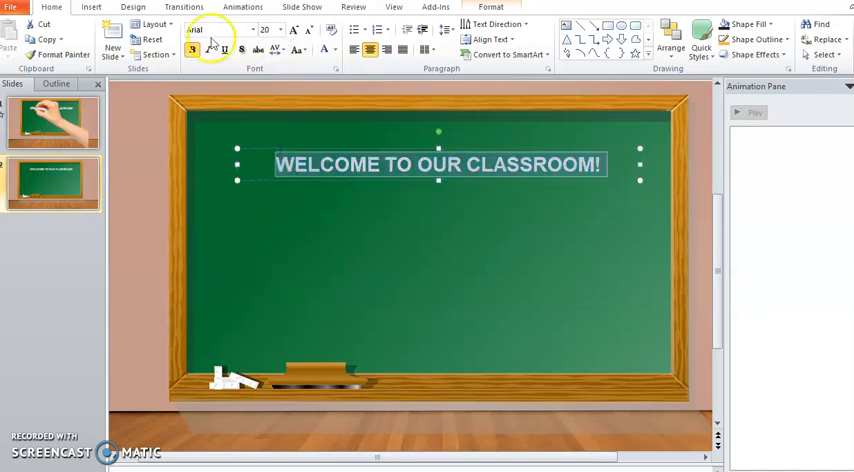
- Give the heading an Appear effect animated By letter and confirm the effect options
click(242, 8)
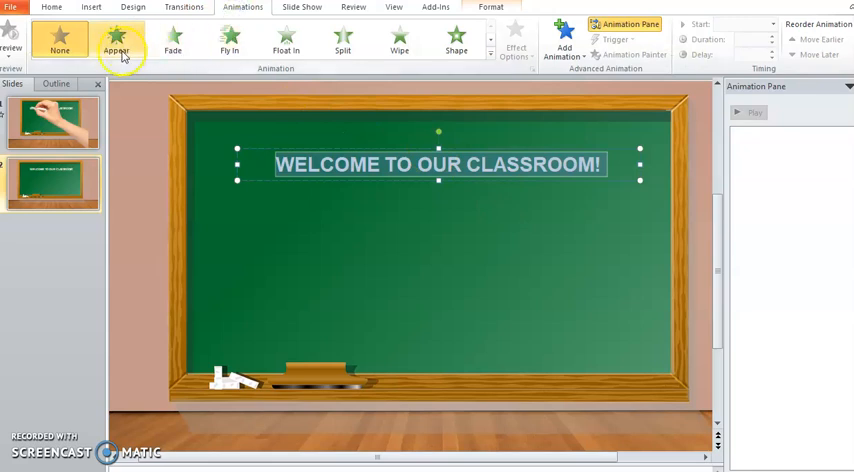
click(116, 44)
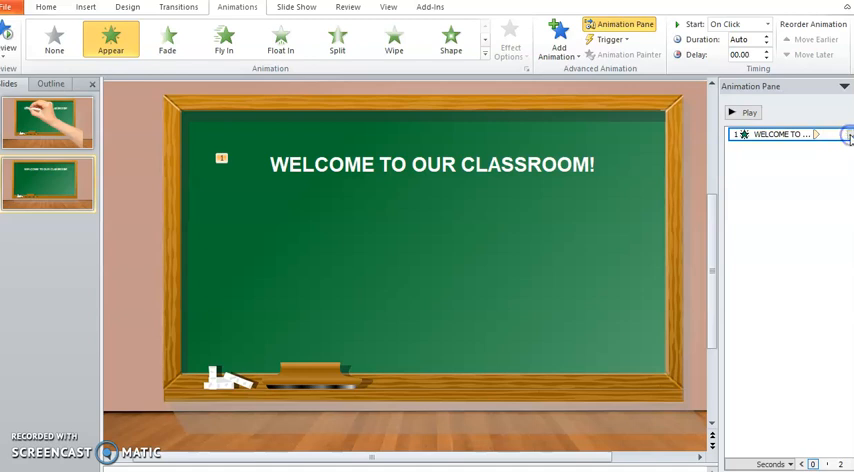
click(848, 134)
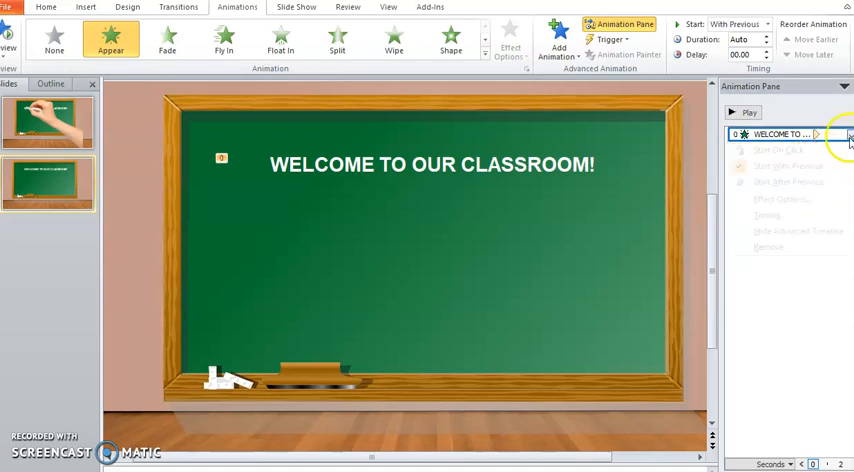
click(780, 200)
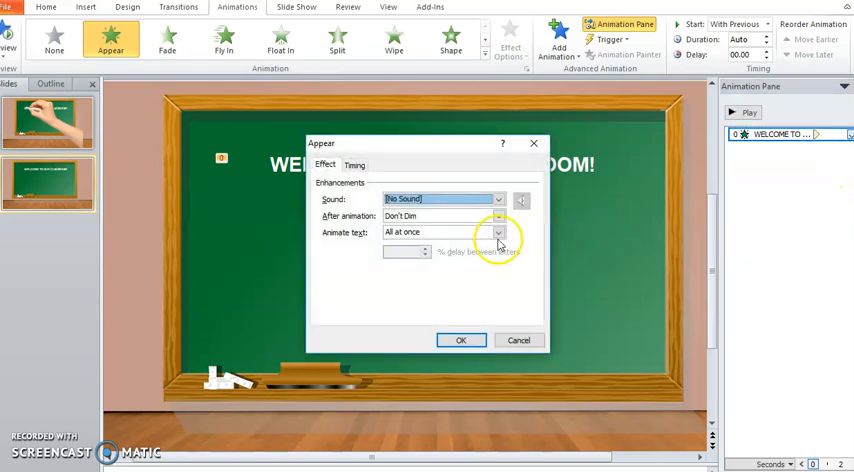
click(498, 232)
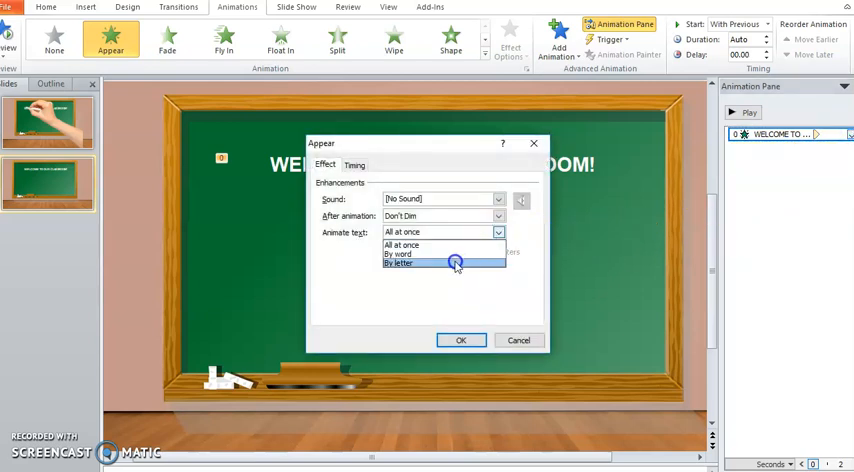
click(400, 264)
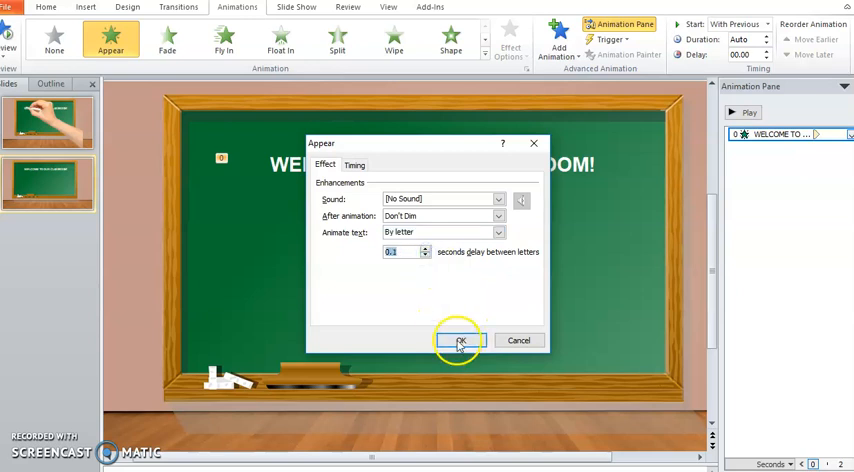
click(460, 340)
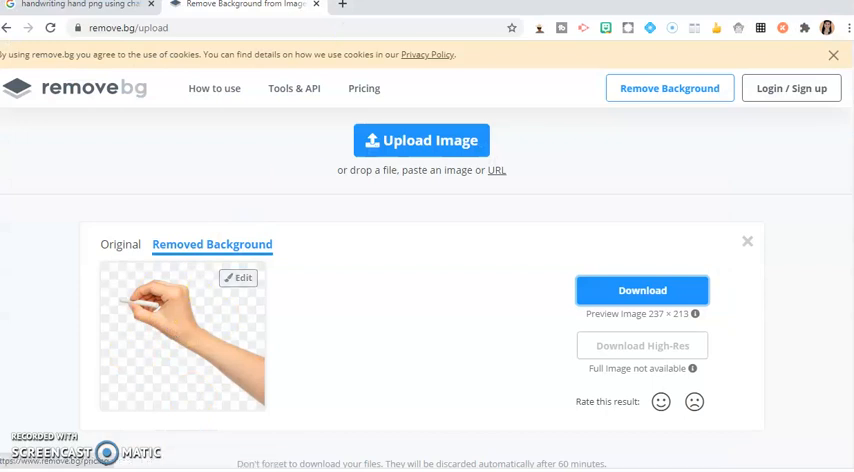
- Return to the chalk-hand image results, start Save image as on one result, then cancel
click(80, 4)
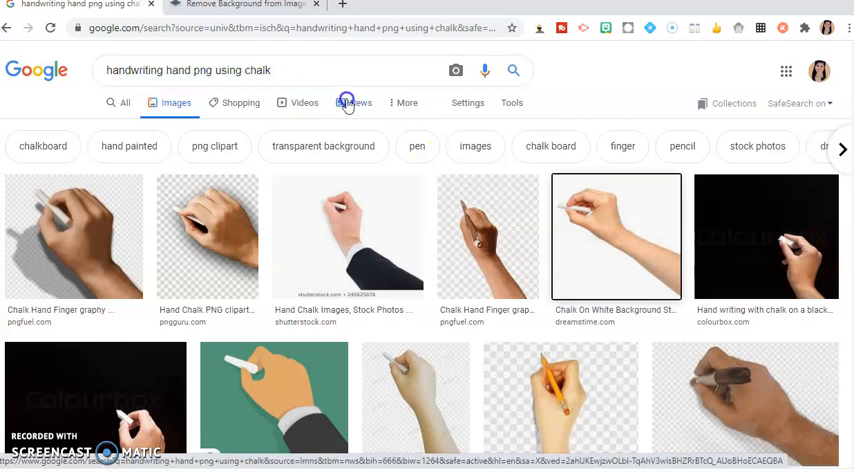
mouse_move(616, 224)
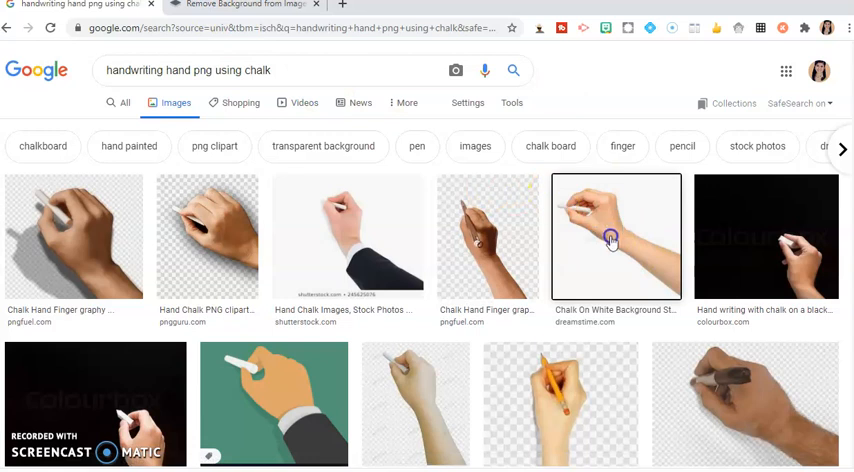
right_click(596, 250)
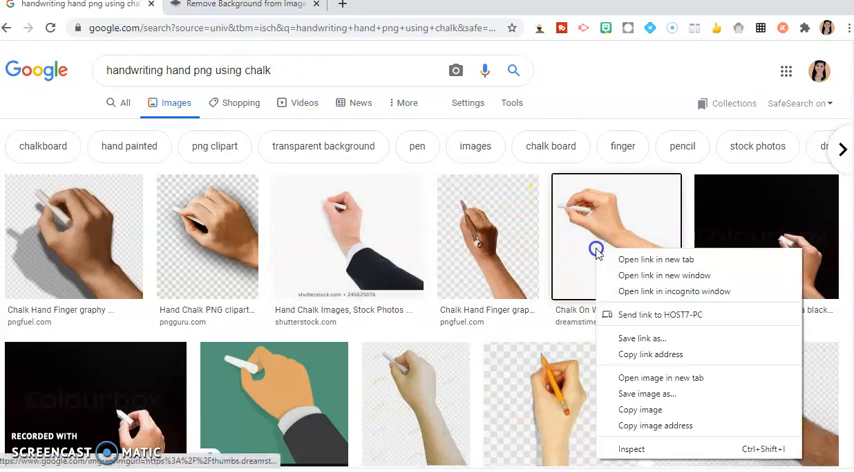
mouse_move(640, 408)
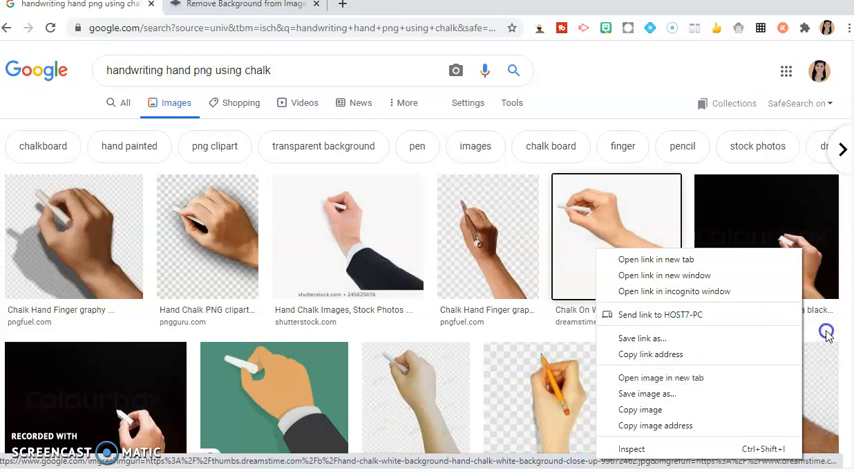
click(646, 392)
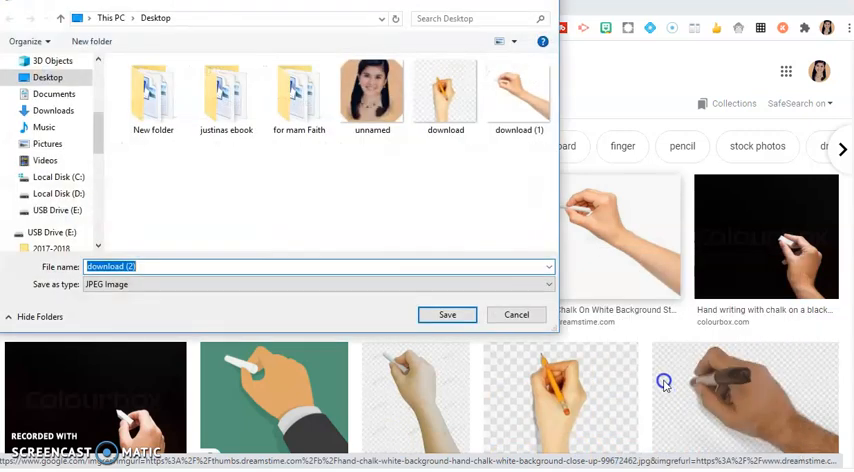
mouse_move(466, 350)
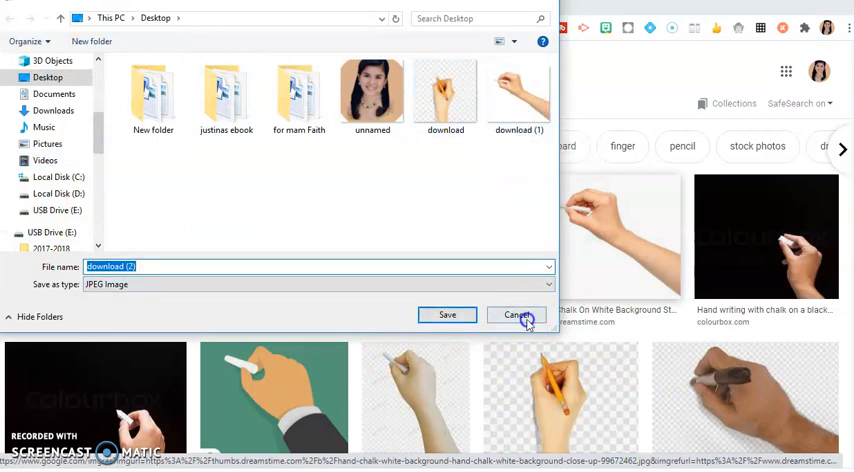
click(516, 316)
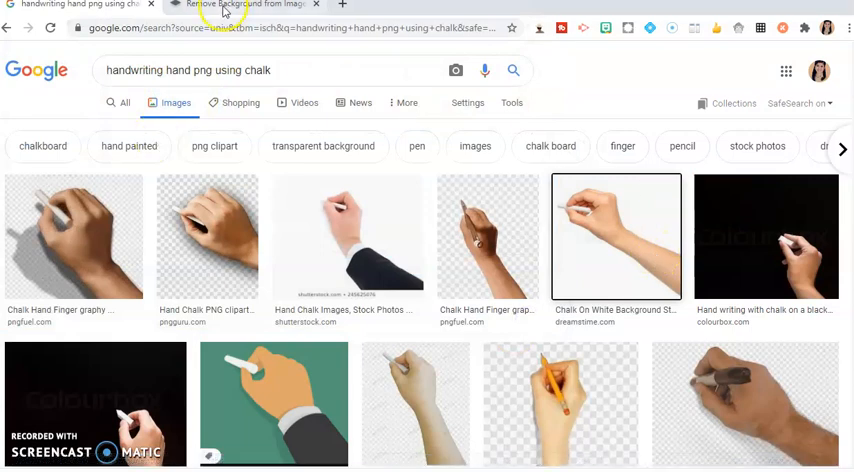
- Download the background-removed hand-holding-chalk image from remove.bg
click(244, 4)
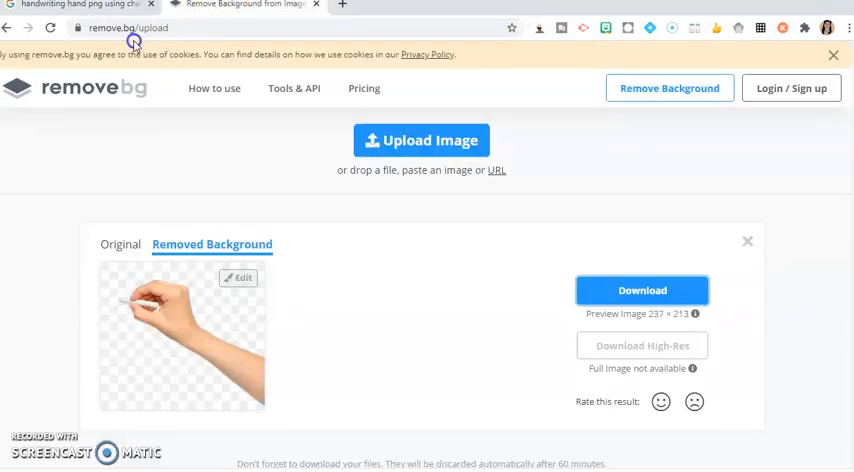
mouse_move(438, 158)
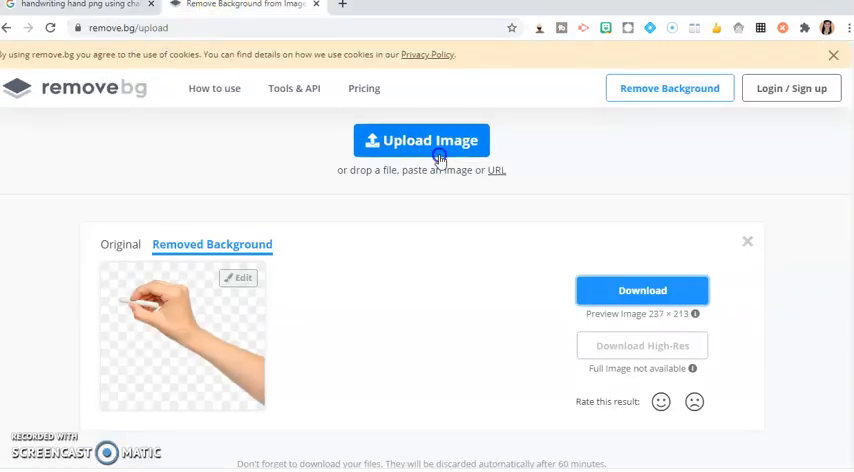
click(420, 140)
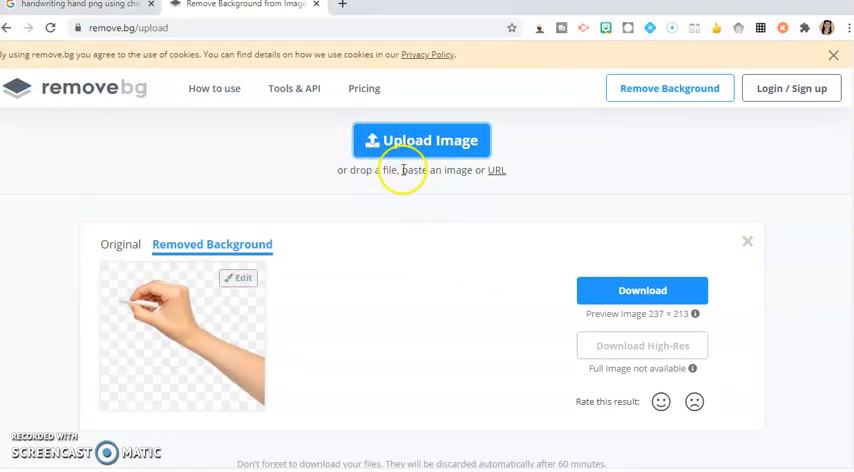
mouse_move(420, 140)
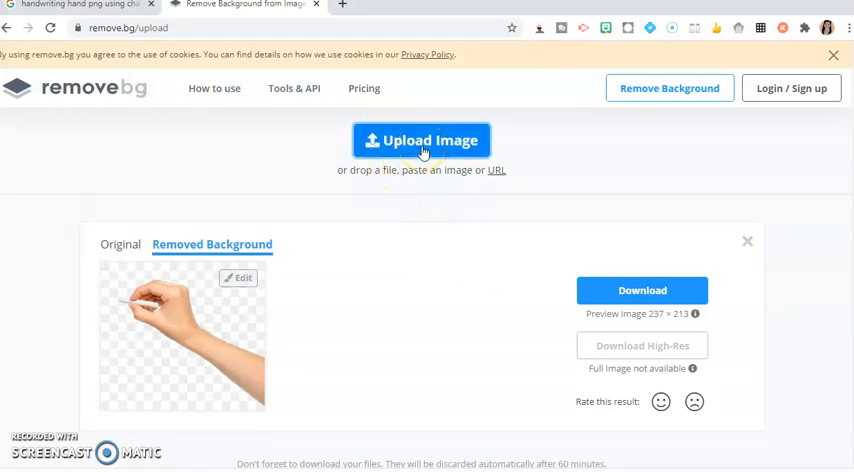
mouse_move(230, 328)
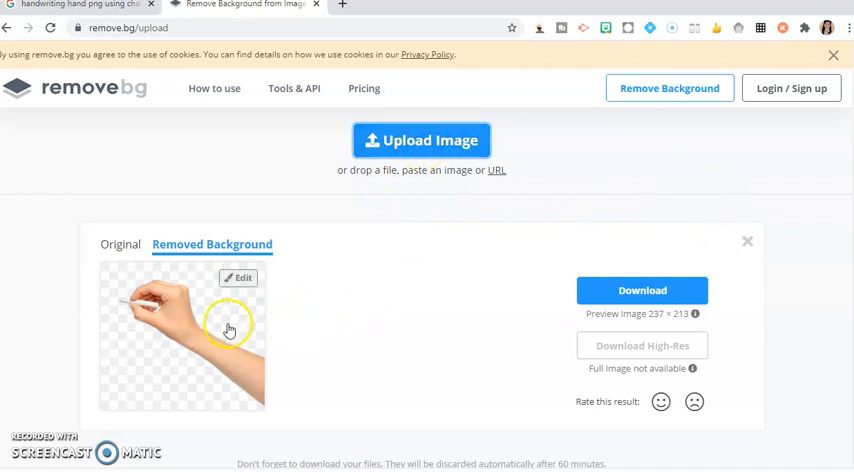
mouse_move(172, 296)
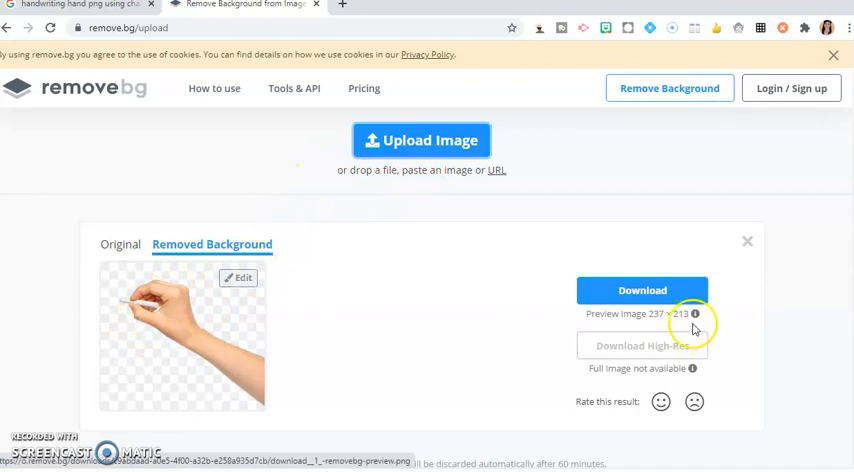
mouse_move(558, 284)
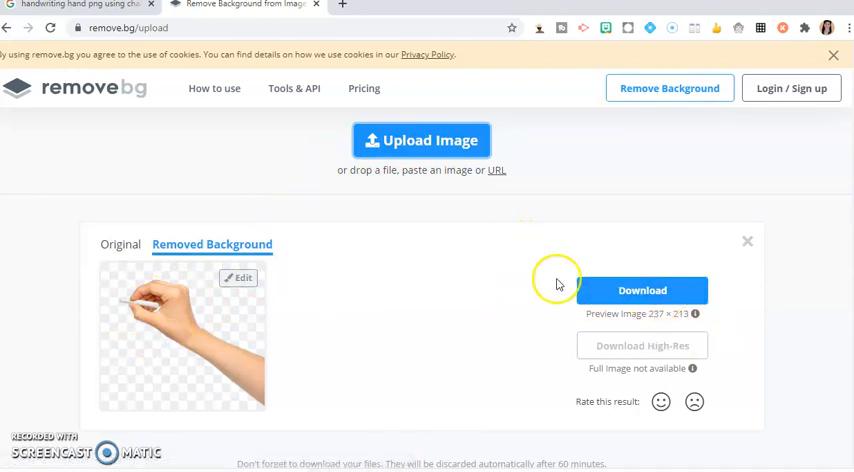
mouse_move(448, 200)
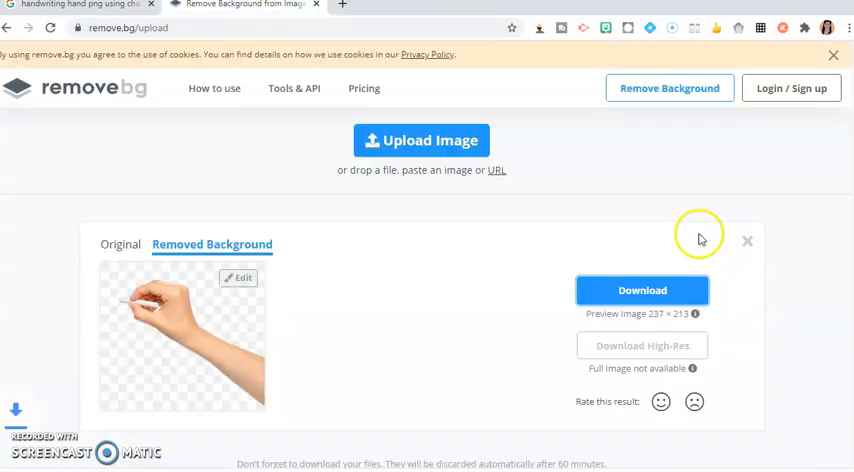
mouse_move(400, 30)
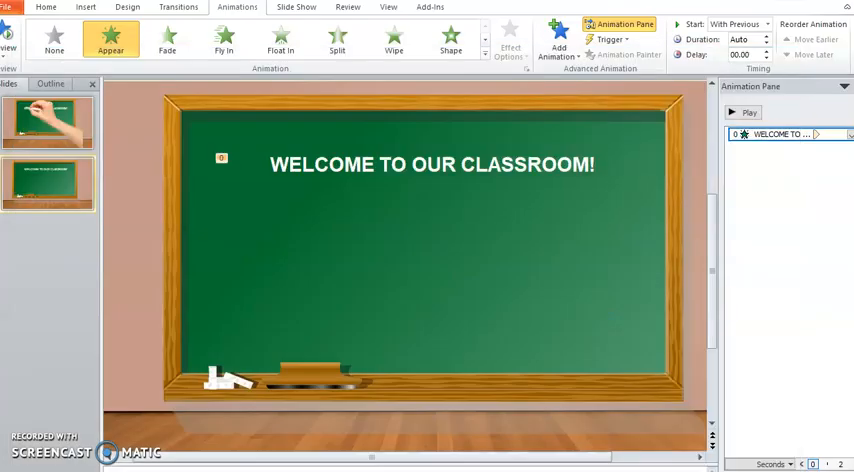
mouse_move(156, 112)
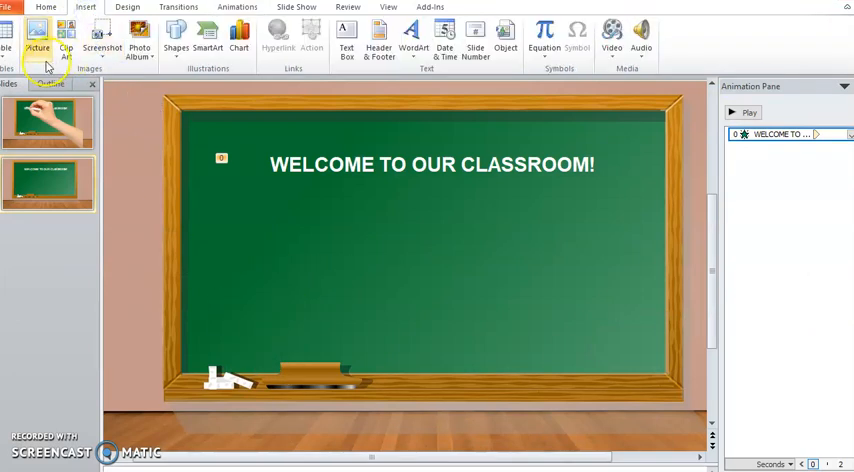
- Insert the removebg-preview hand picture from Downloads onto the chalkboard slide
click(36, 32)
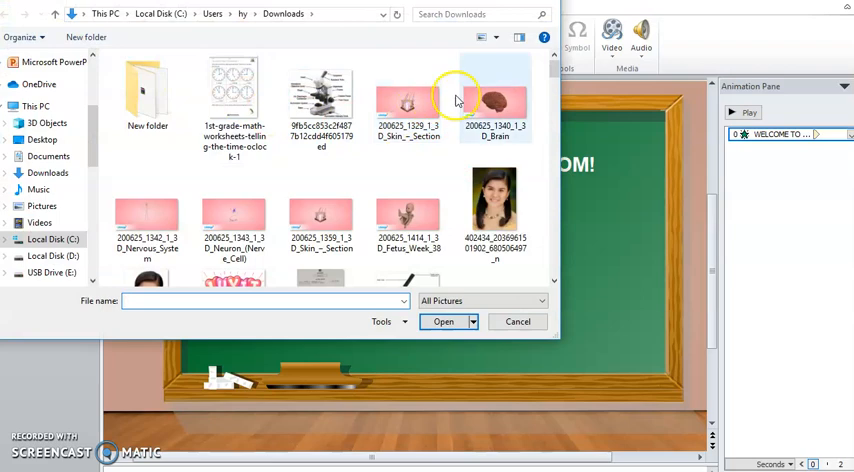
click(48, 172)
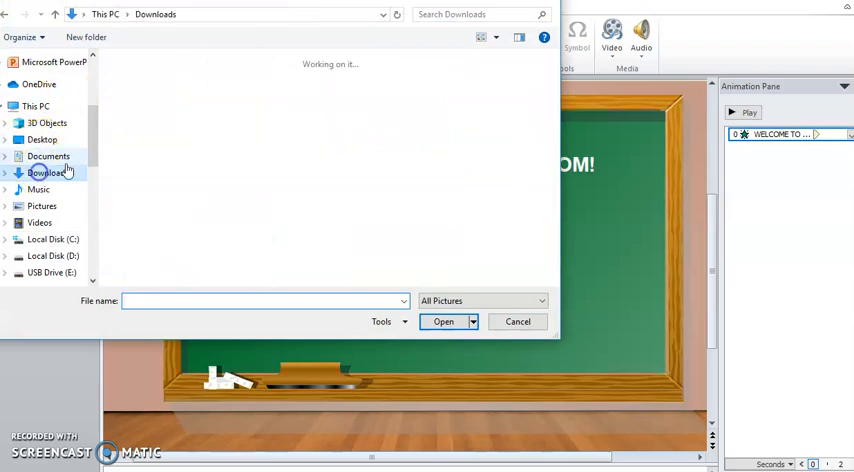
click(48, 172)
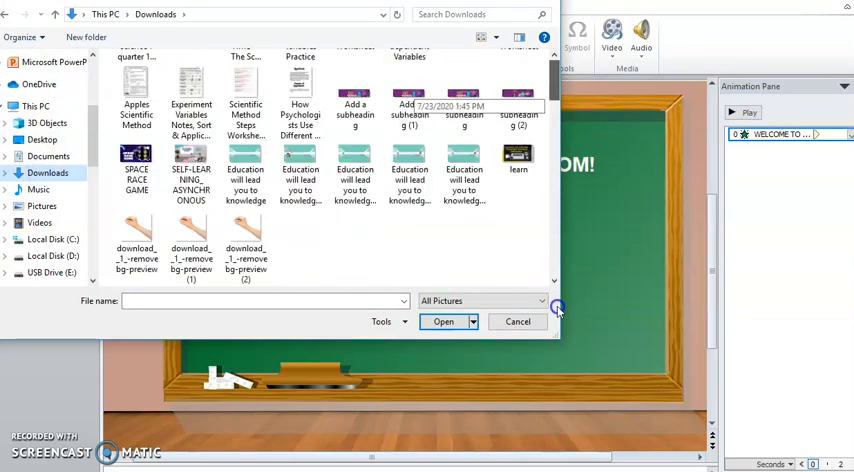
scroll(up, 3)
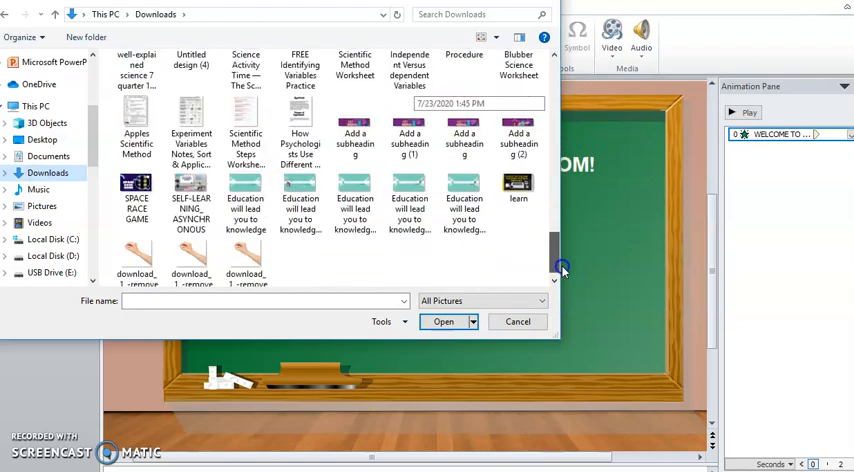
scroll(down, 3)
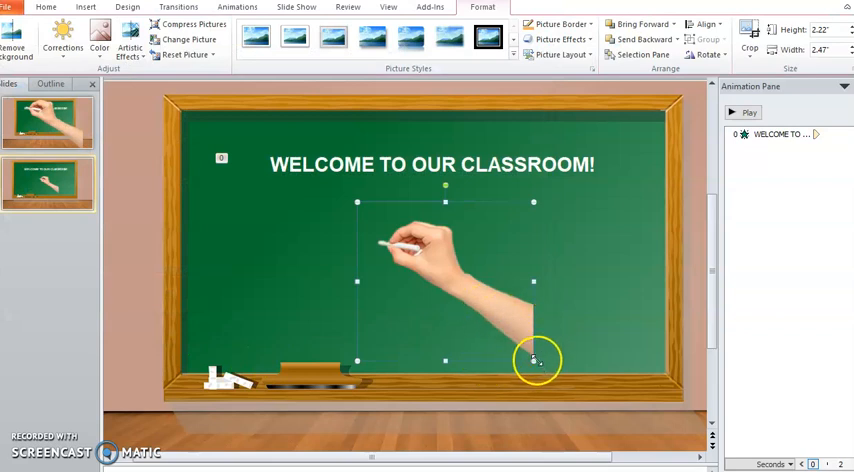
- Enlarge the hand picture so its chalk tip reaches the start of the WELCOME heading
drag(532, 360, 584, 400)
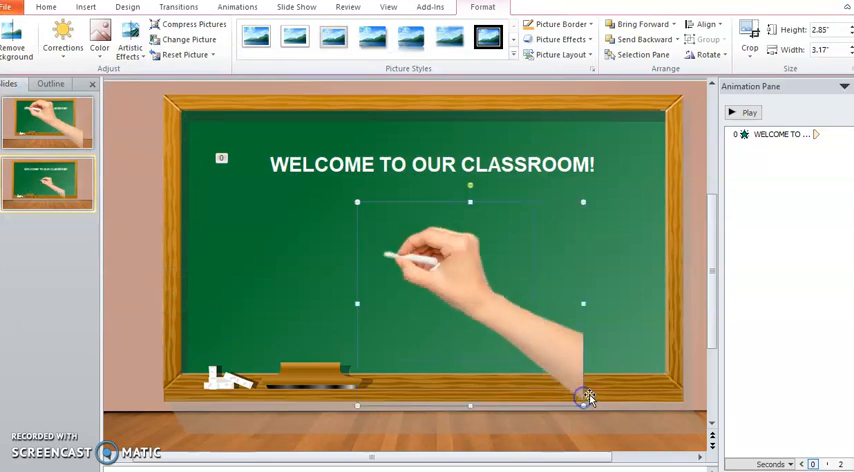
drag(584, 404, 600, 430)
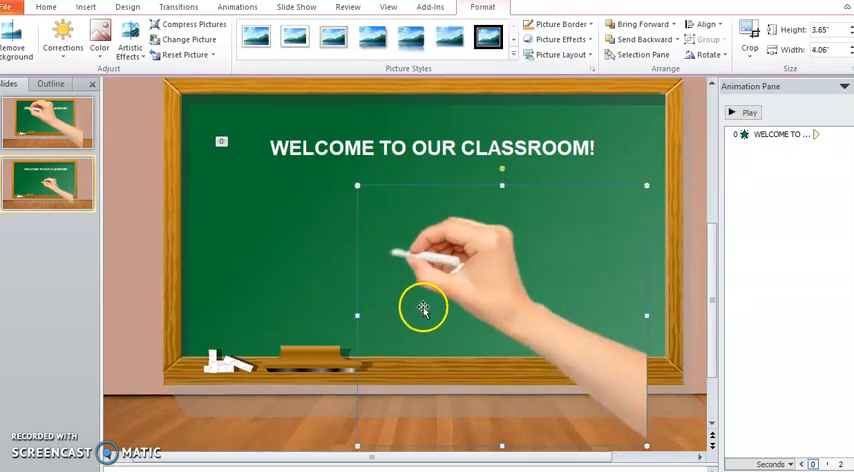
mouse_move(644, 440)
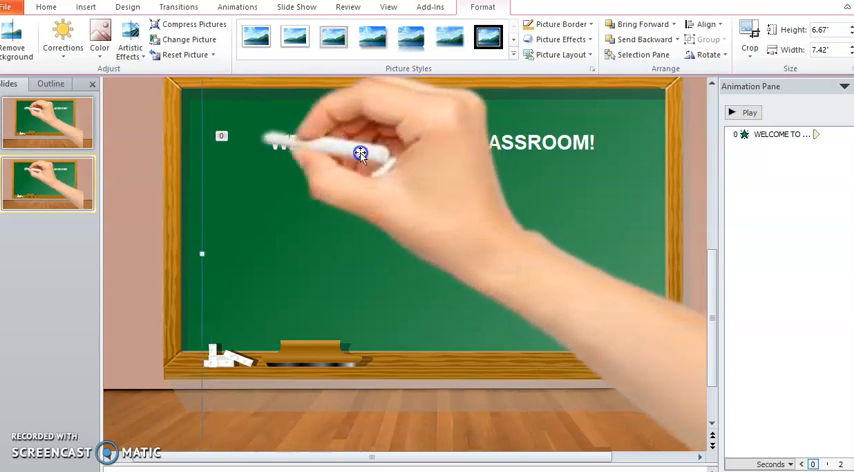
mouse_move(494, 192)
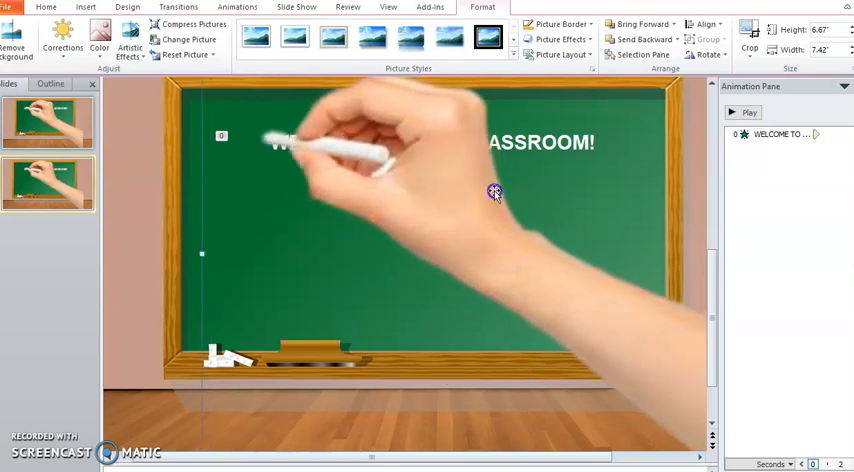
click(238, 8)
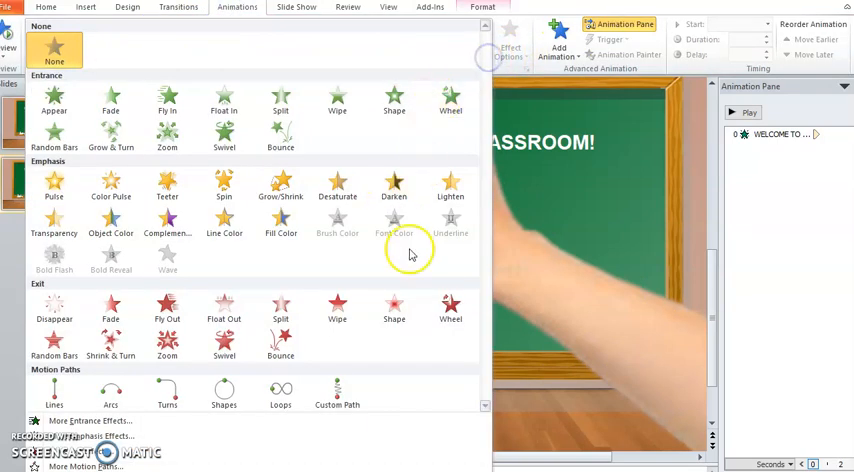
- Give the hand picture a Custom Path animation scribbling along WELCOME TO OUR CLASSROOM!
click(54, 50)
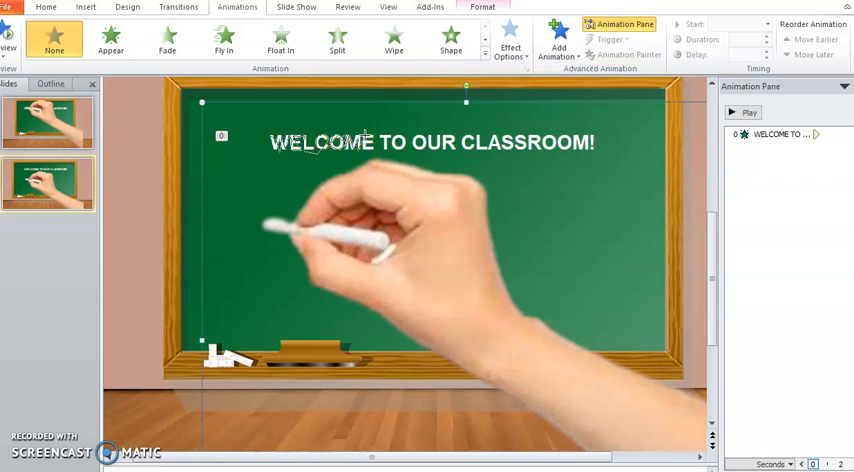
mouse_move(372, 150)
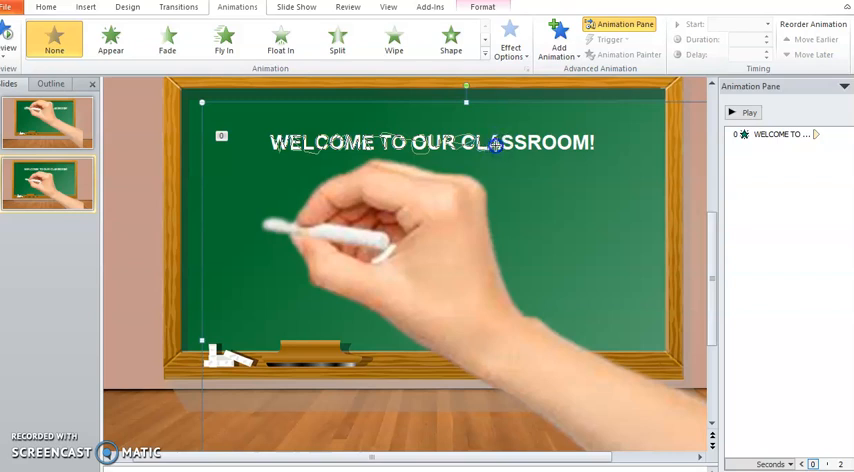
mouse_move(504, 144)
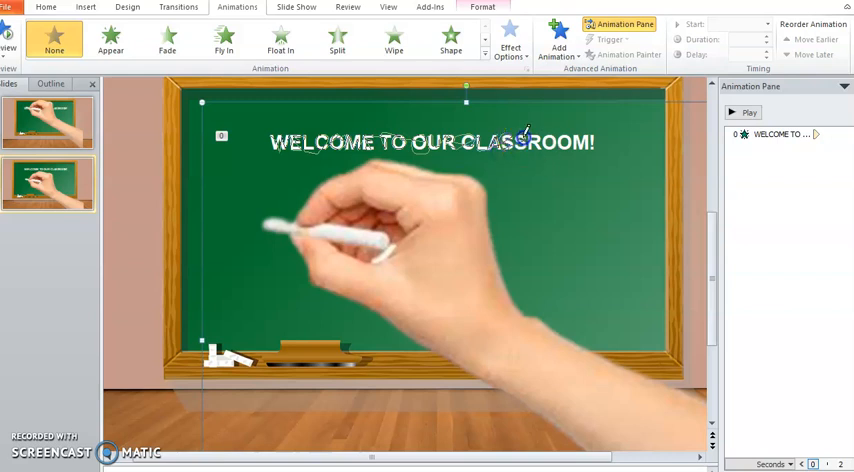
mouse_move(520, 144)
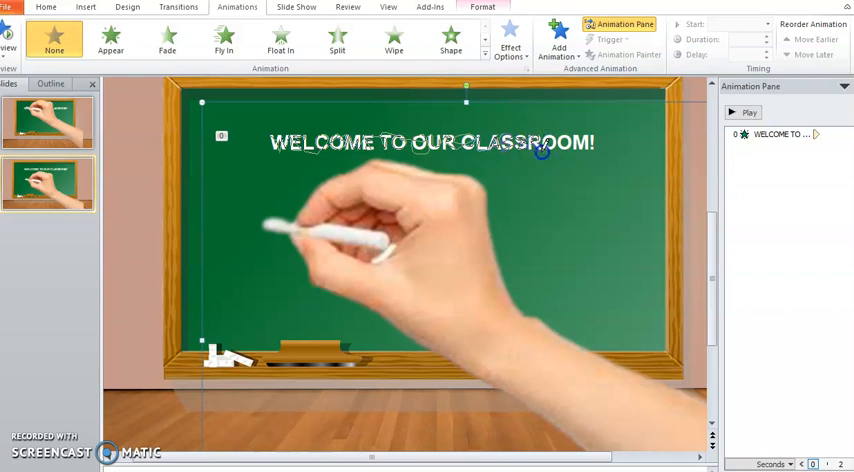
mouse_move(550, 142)
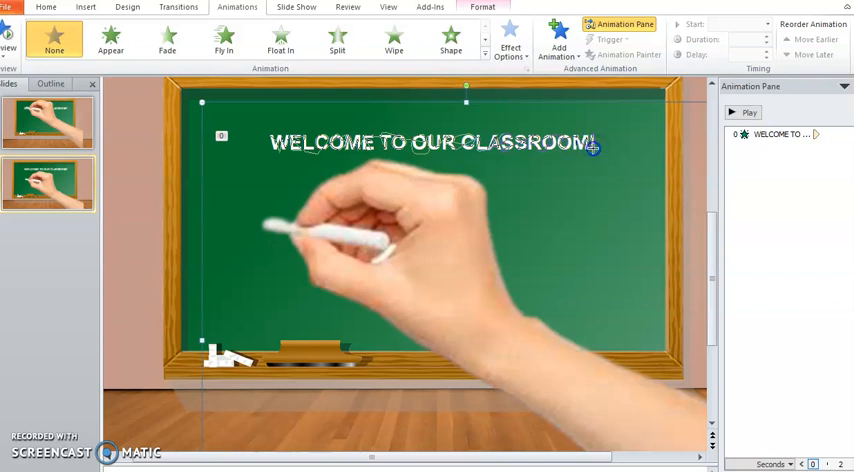
mouse_move(600, 128)
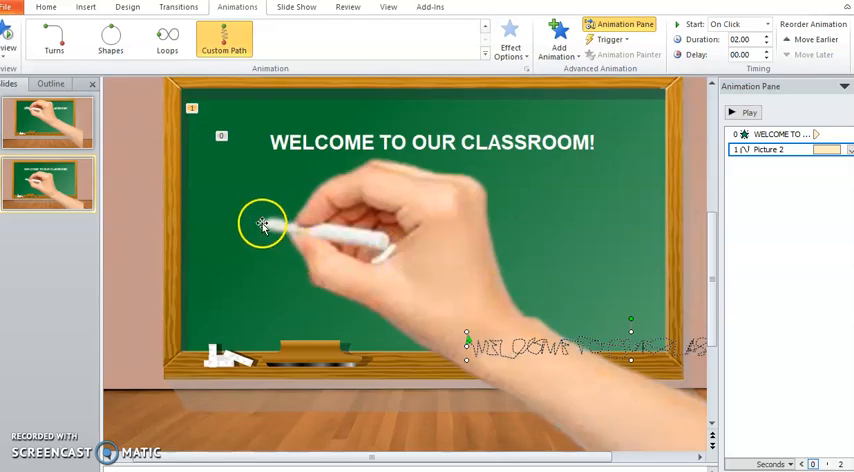
mouse_move(308, 220)
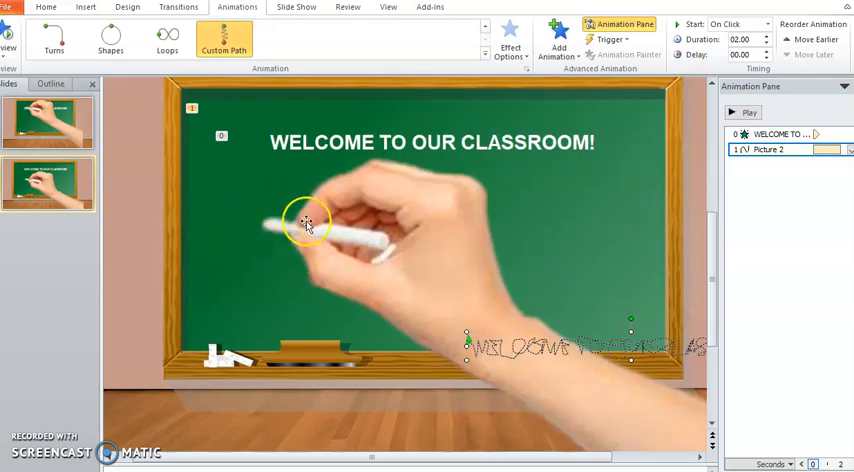
- Move the hand so its chalk tip rests at the heading's first letter and preview it
click(308, 224)
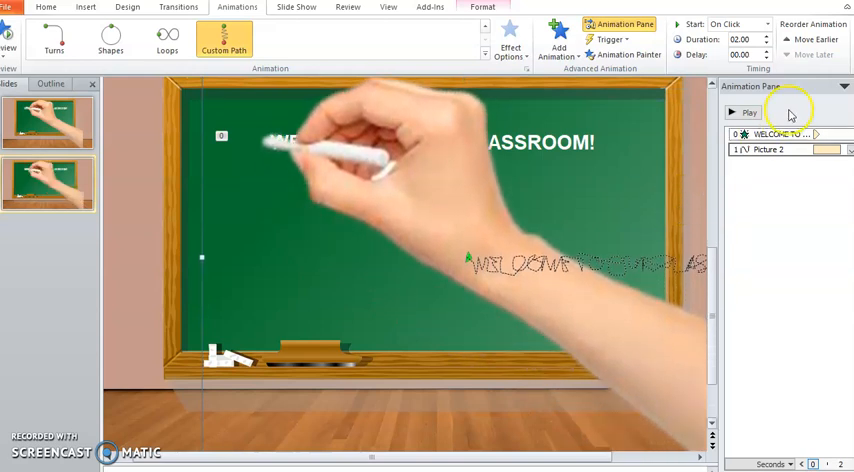
click(748, 112)
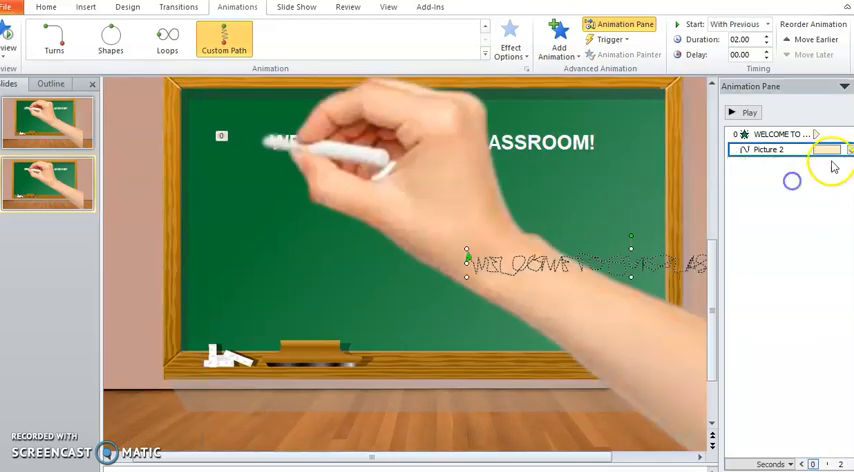
- Set the hand path's Smooth start and Smooth end both to 0 sec in Effect Options
click(846, 148)
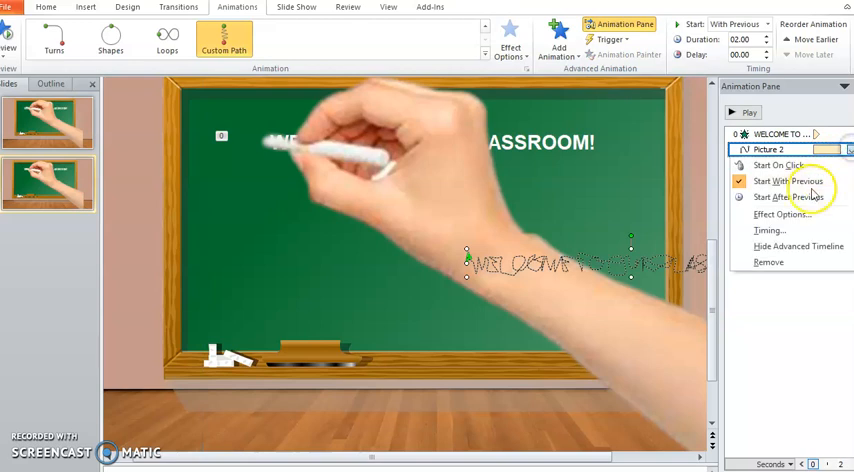
click(784, 214)
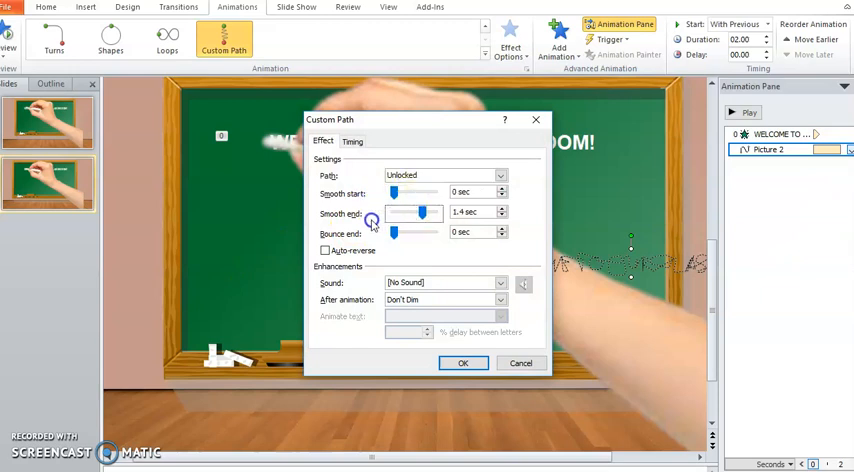
drag(420, 212, 392, 212)
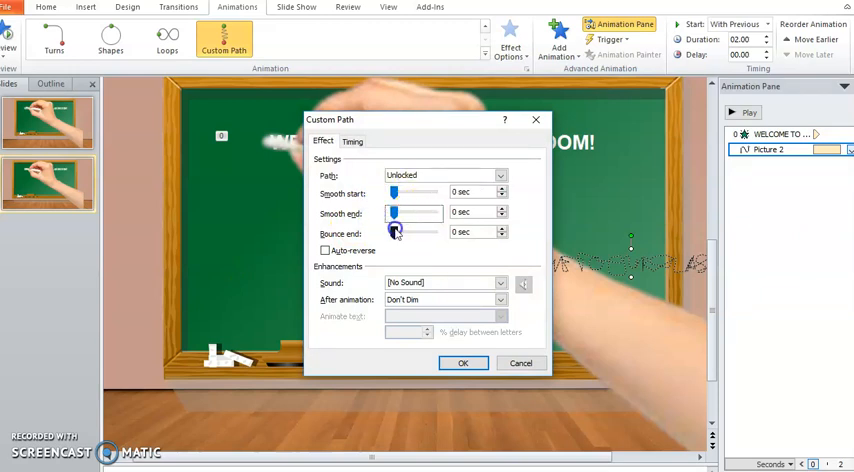
click(462, 364)
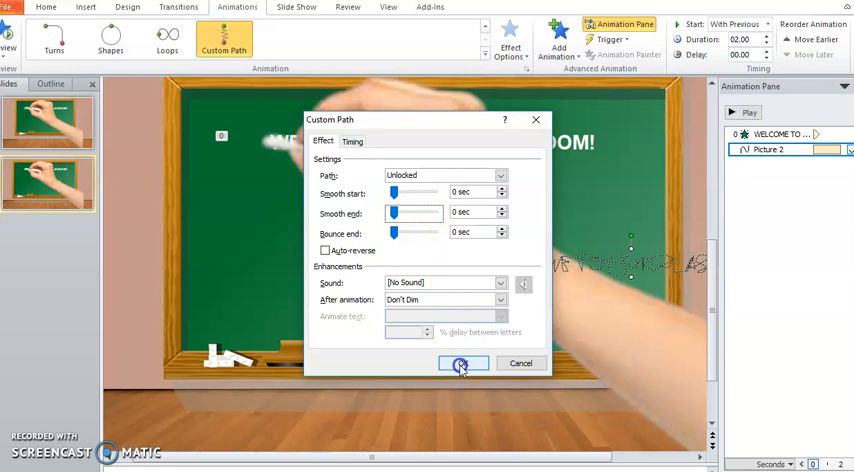
click(462, 364)
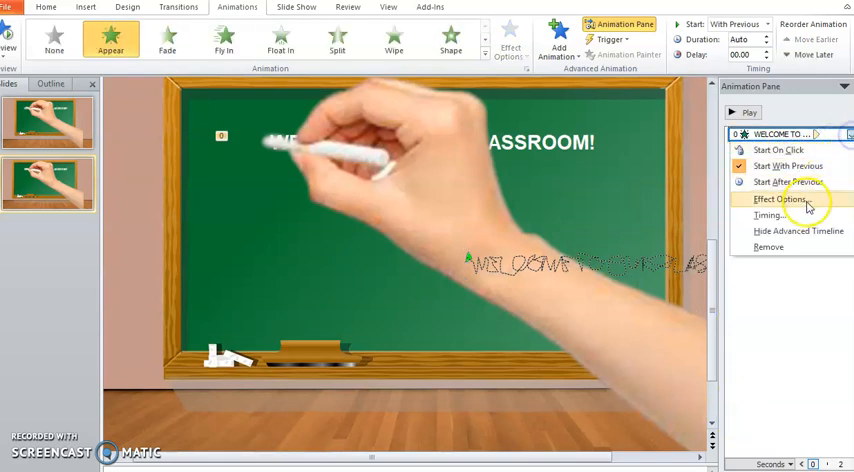
- Set the heading animation to animate text By letter and preview it with the hand
click(784, 200)
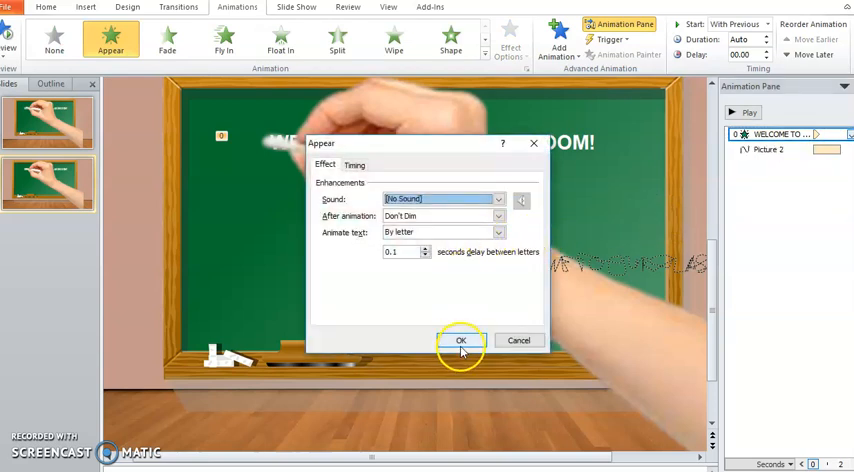
click(424, 248)
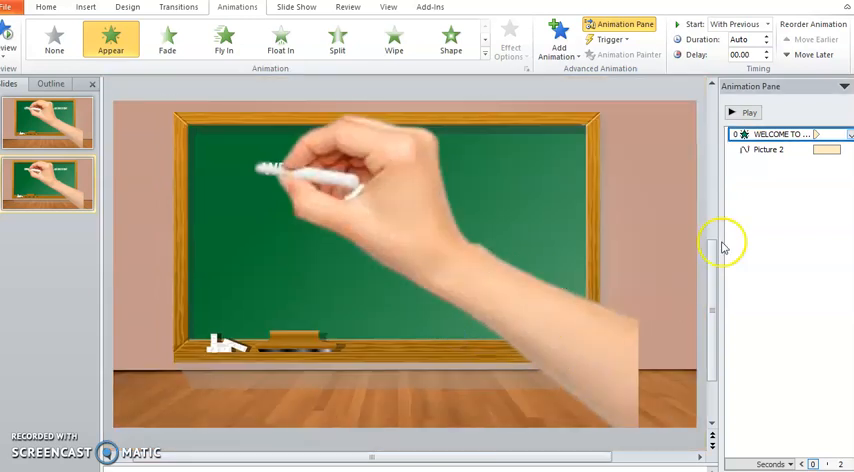
click(748, 112)
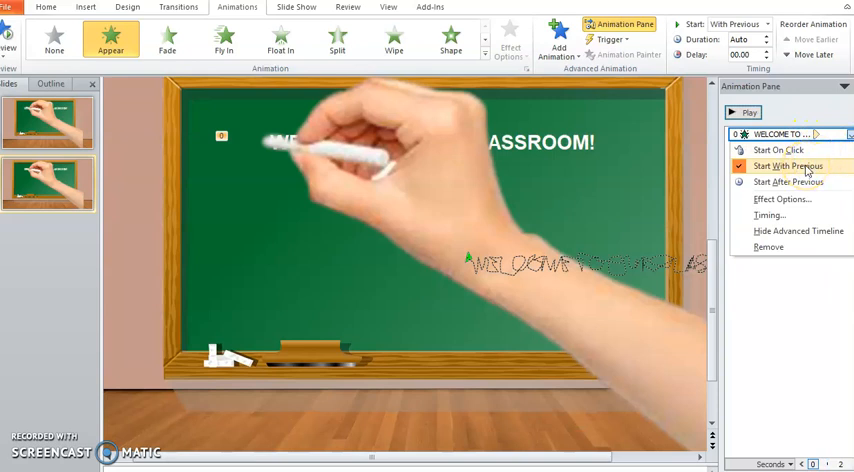
- Adjust the delay between letters and replay the preview of the hand tracing the heading
click(784, 200)
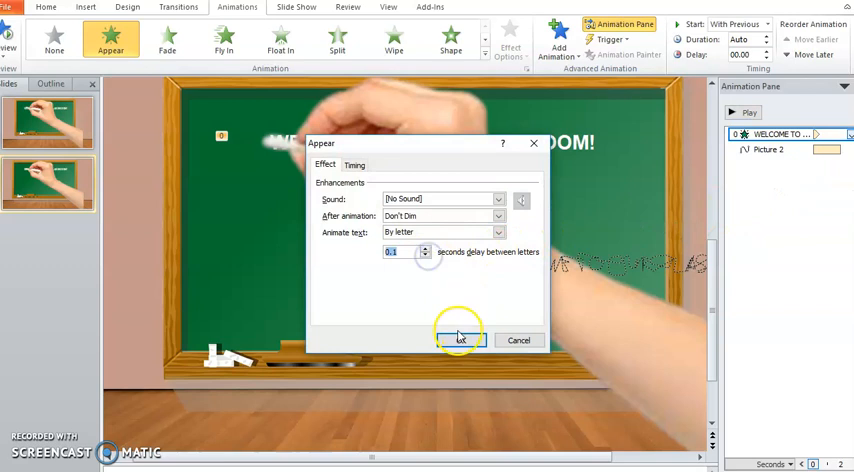
click(460, 340)
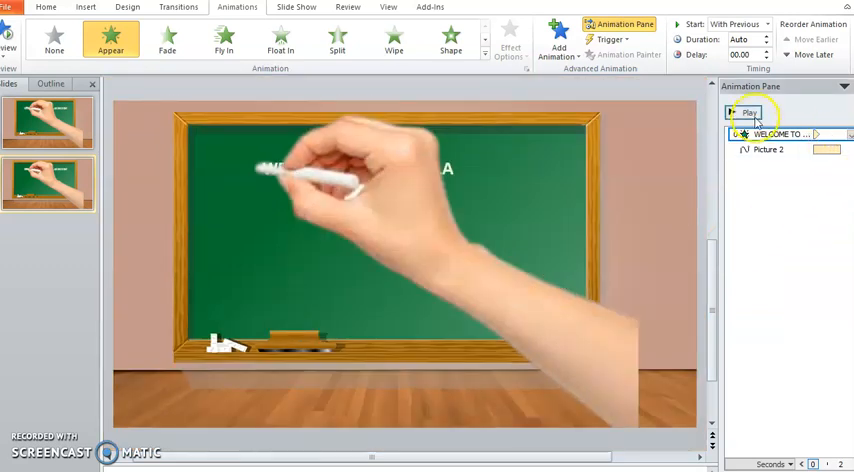
click(748, 112)
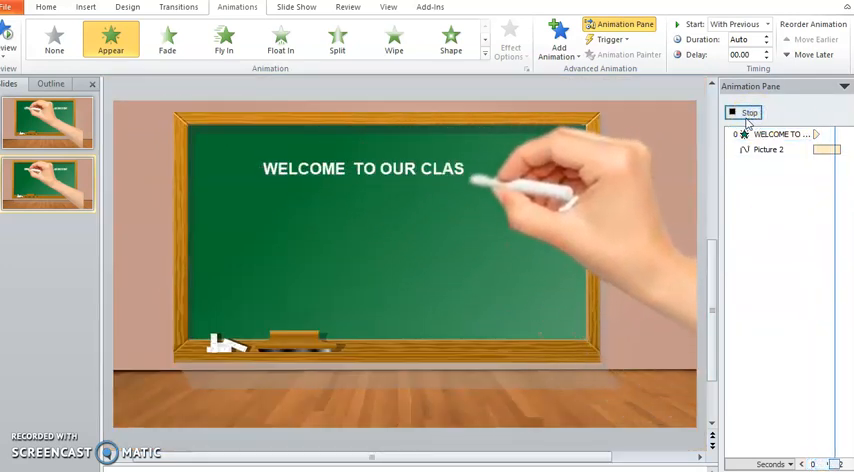
click(744, 112)
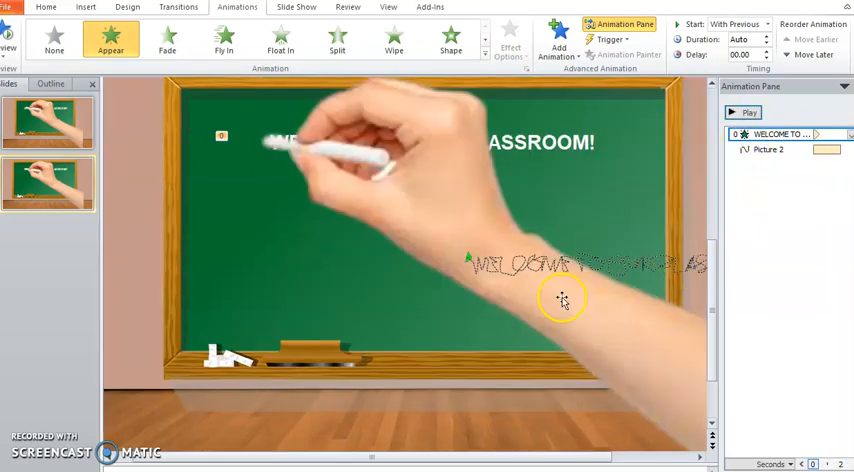
mouse_move(748, 112)
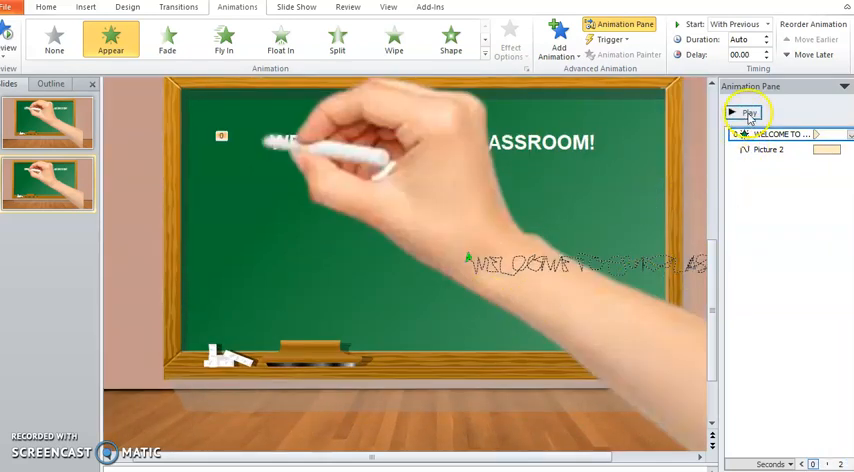
click(748, 112)
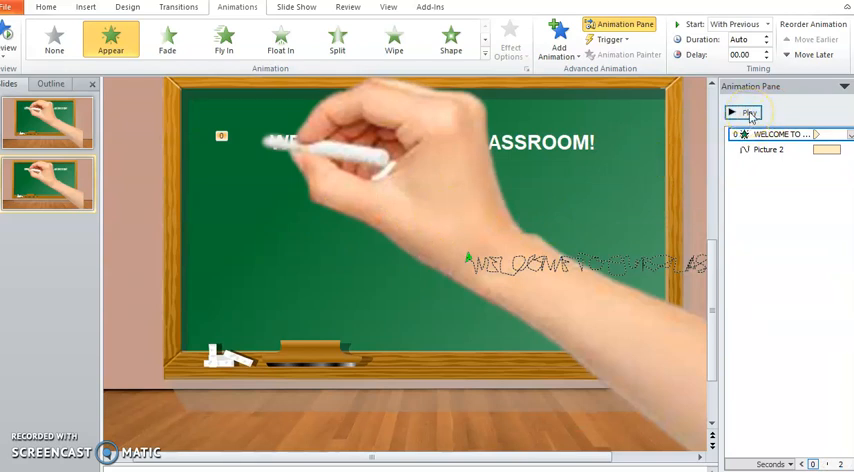
click(744, 112)
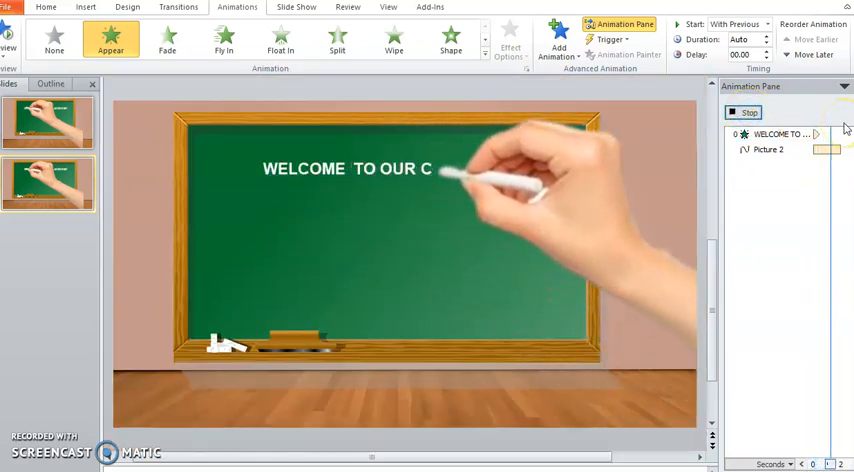
click(748, 112)
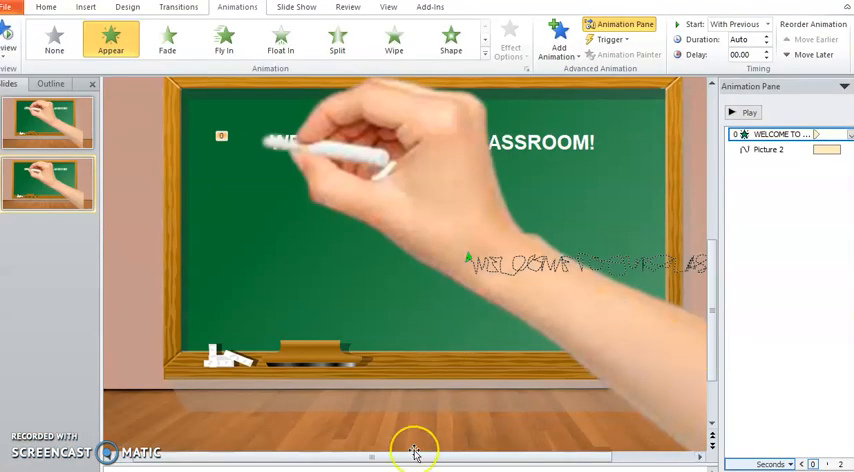
mouse_move(414, 452)
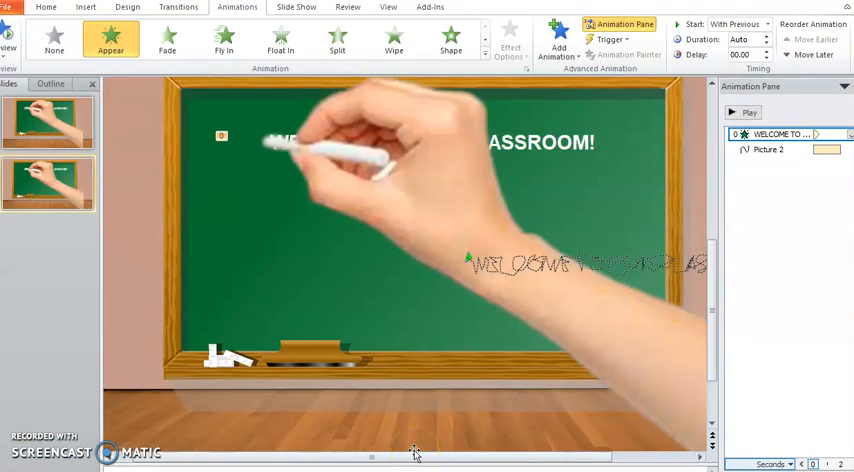